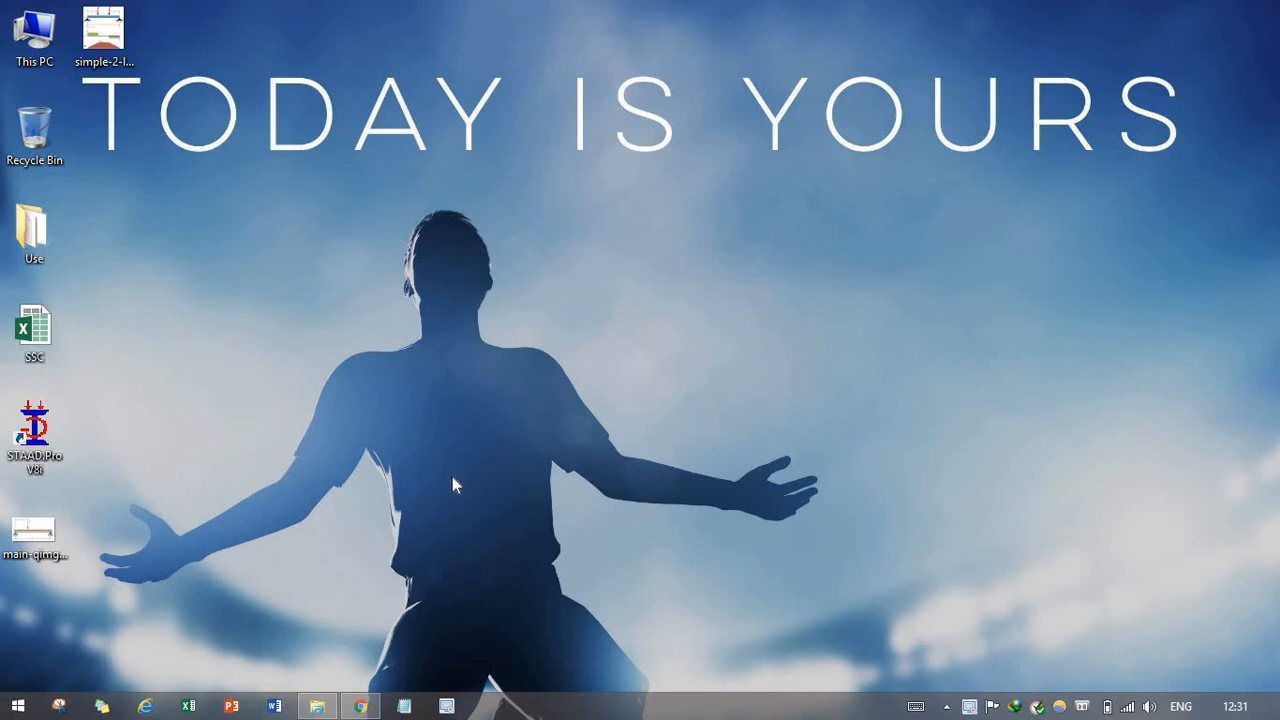
mouse_move(432, 462)
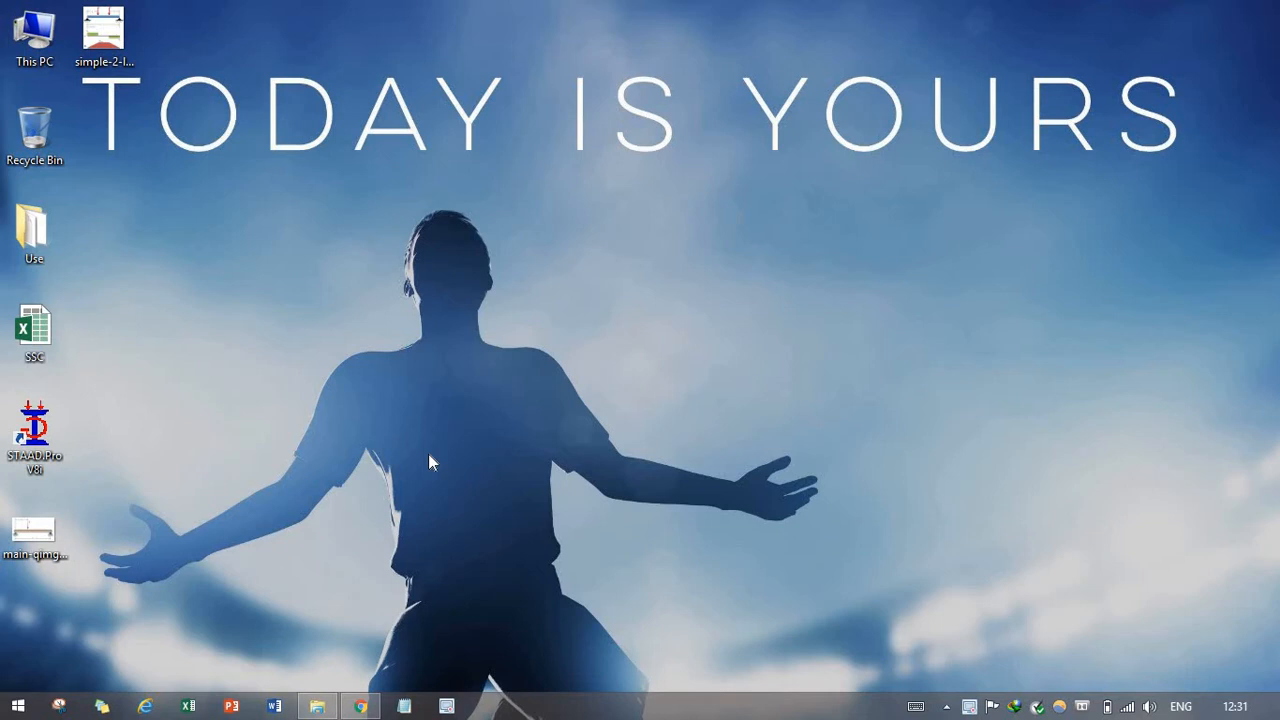
mouse_move(844, 186)
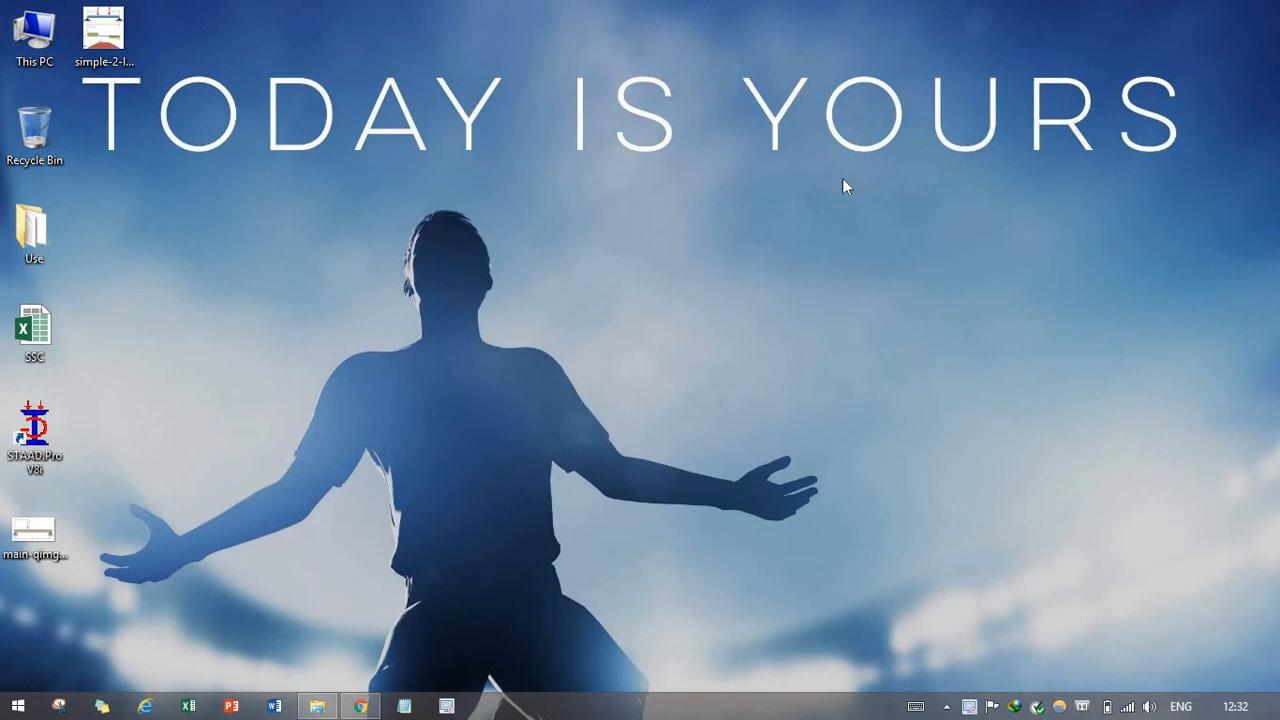
mouse_move(712, 240)
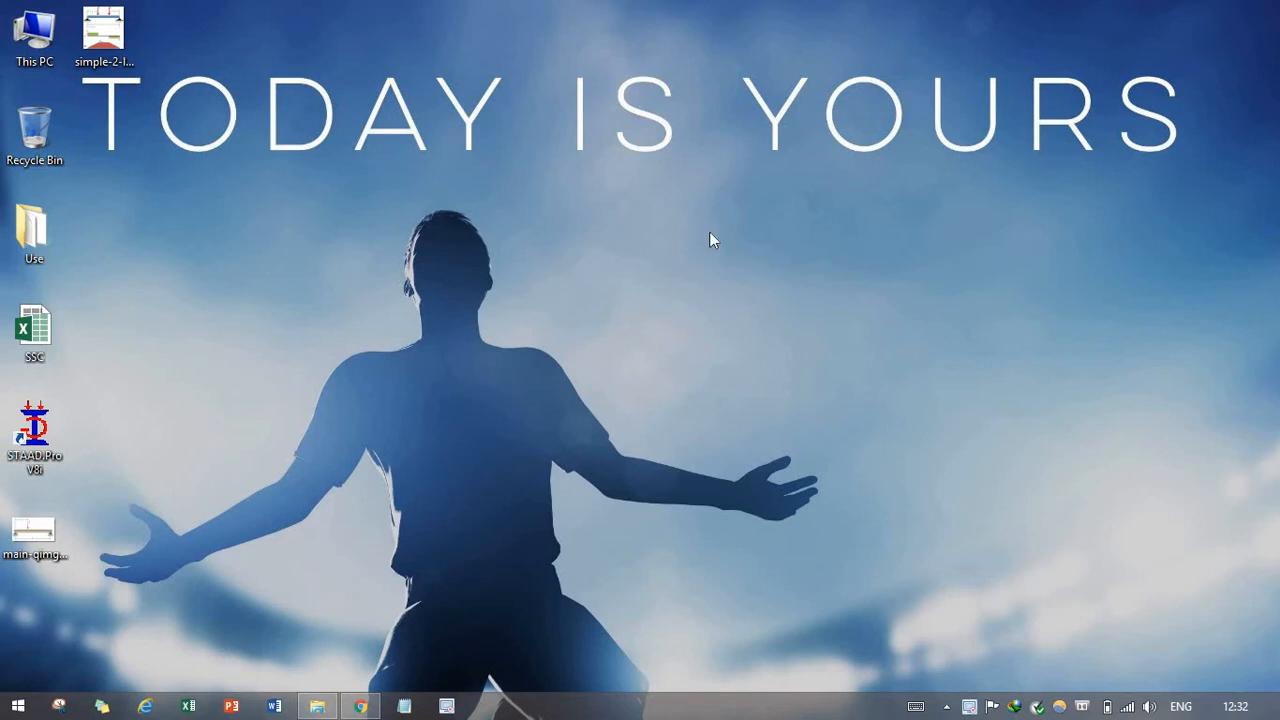
mouse_move(718, 228)
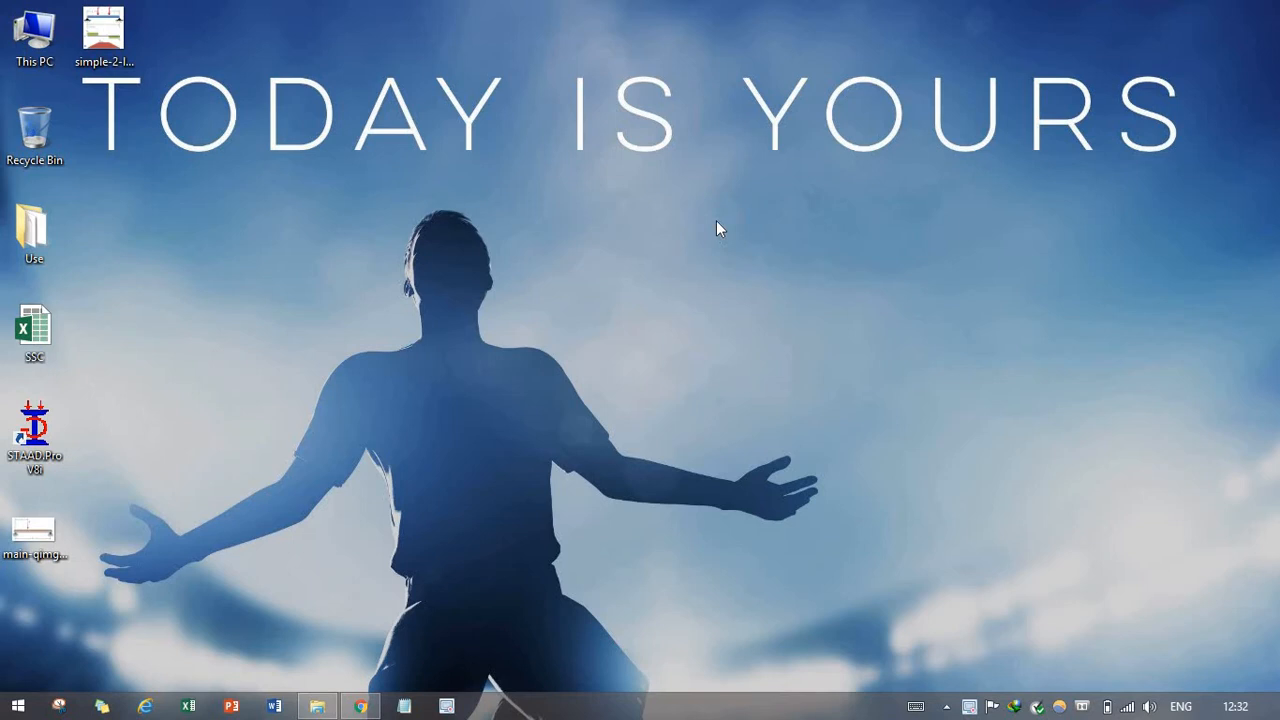
mouse_move(464, 352)
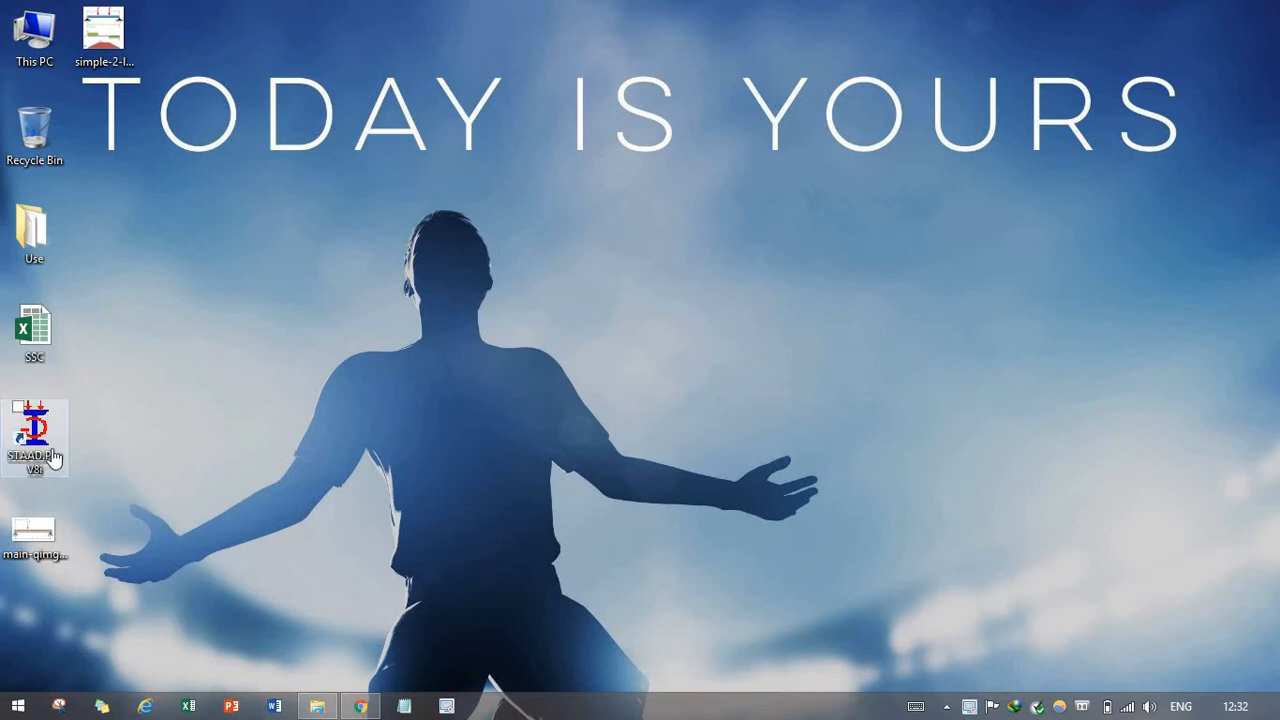
Step: View the reference beam load diagram, then launch STAAD.Pro V8i from its desktop shortcut
left_click(104, 32)
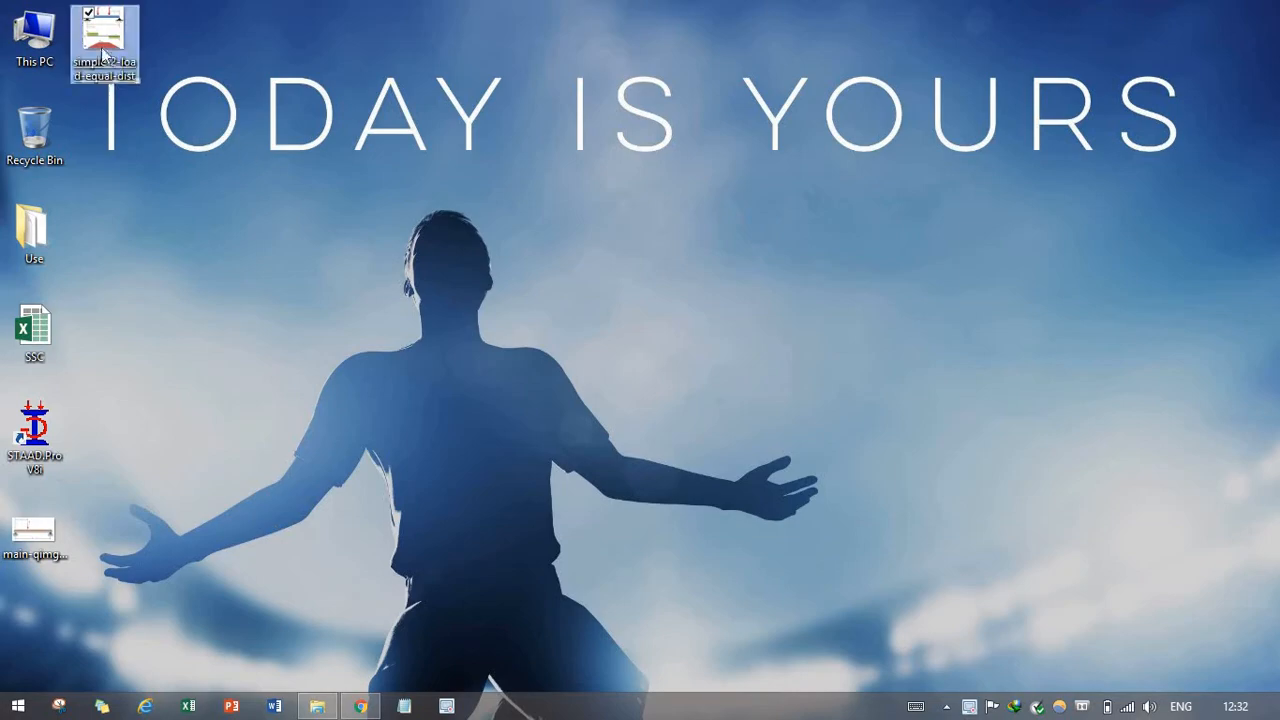
double_click(104, 42)
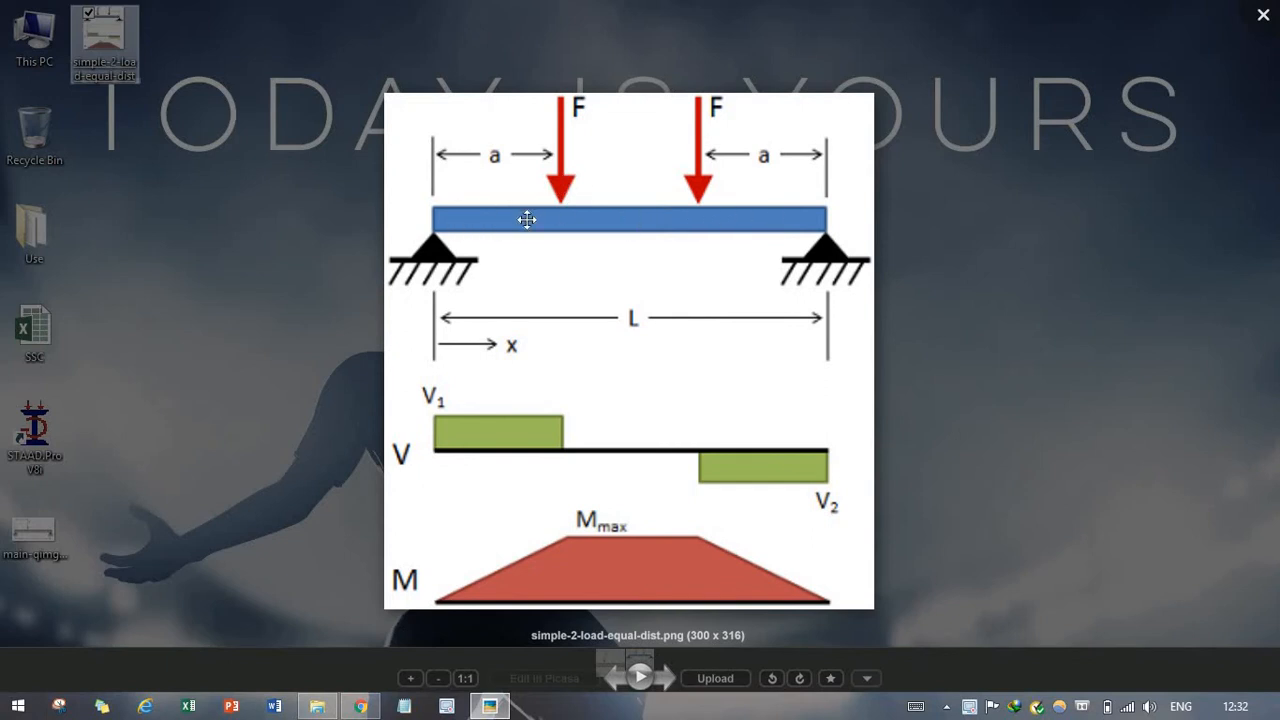
mouse_move(428, 236)
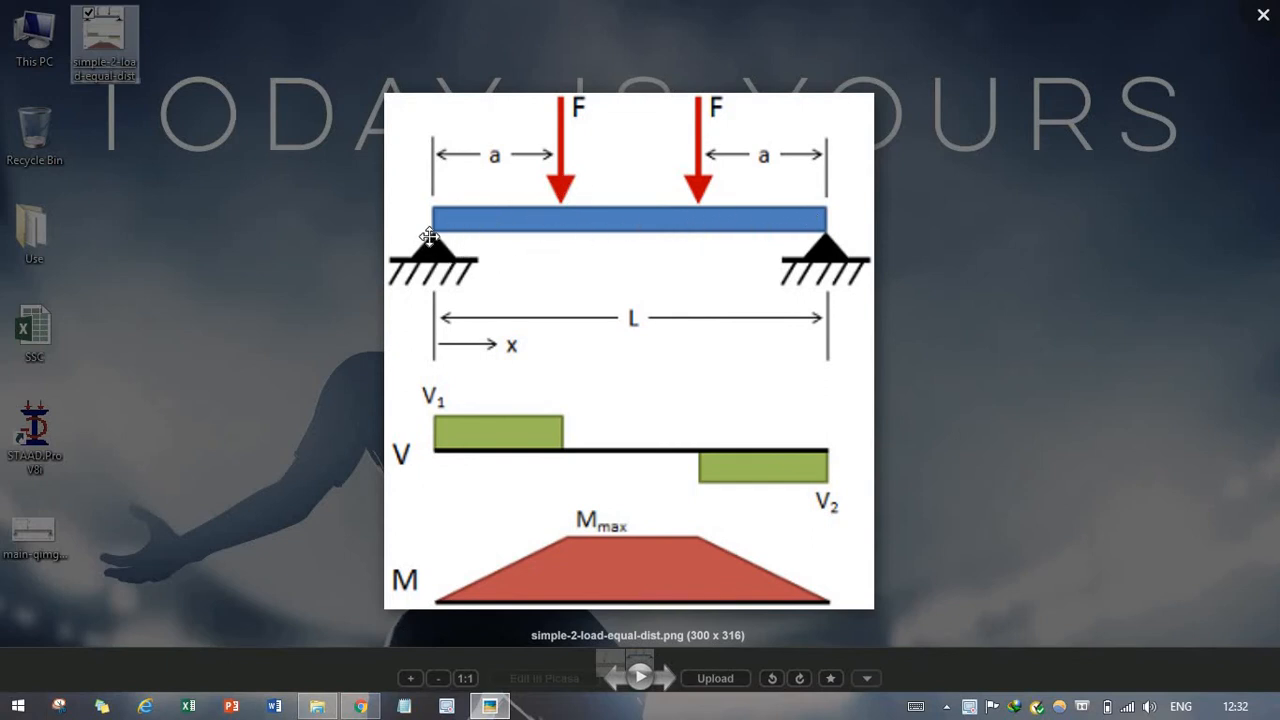
mouse_move(604, 196)
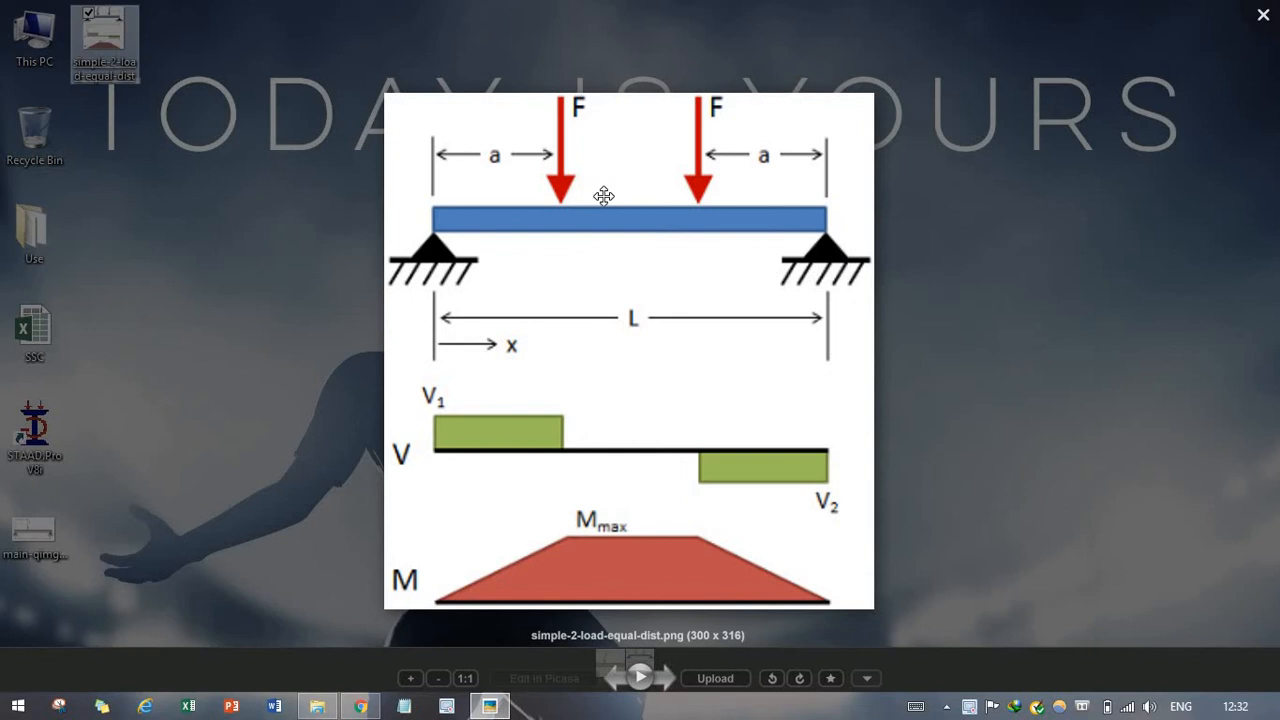
mouse_move(596, 206)
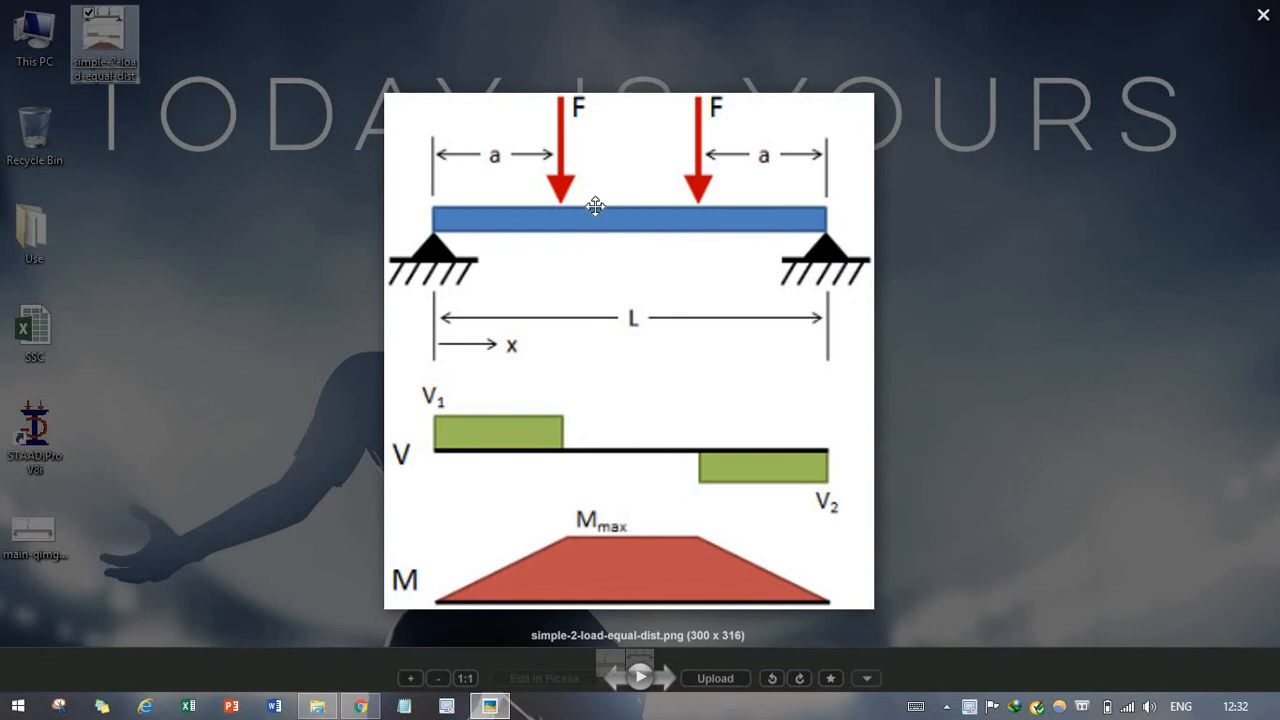
mouse_move(666, 138)
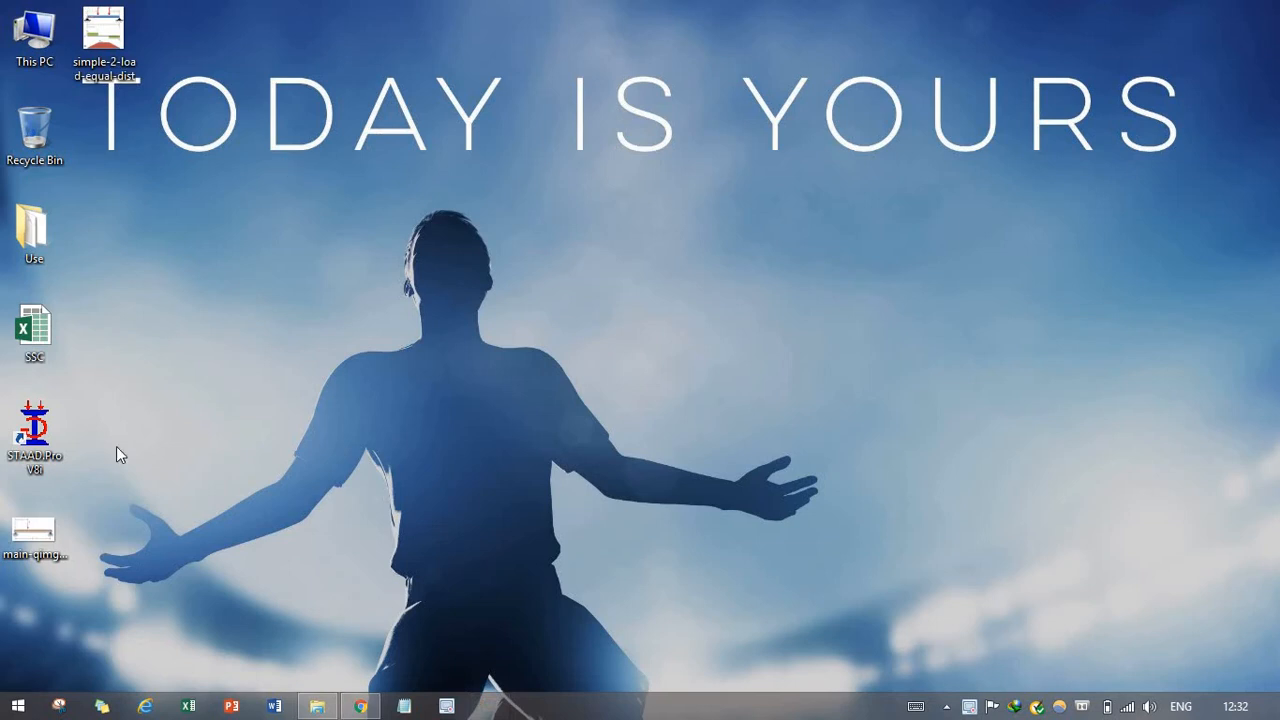
right_click(32, 436)
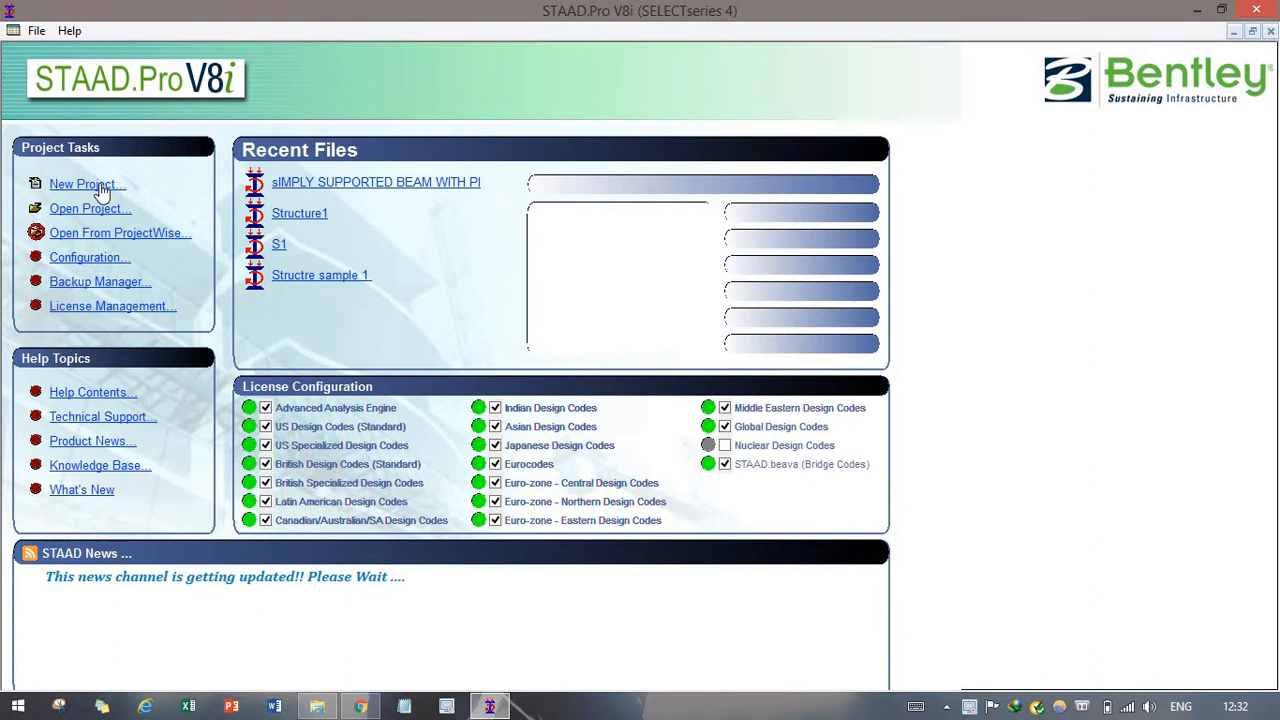
Step: Create a new Space project named 'Simply Supported beam with 2 pl' in meters and kilonewtons
left_click(86, 184)
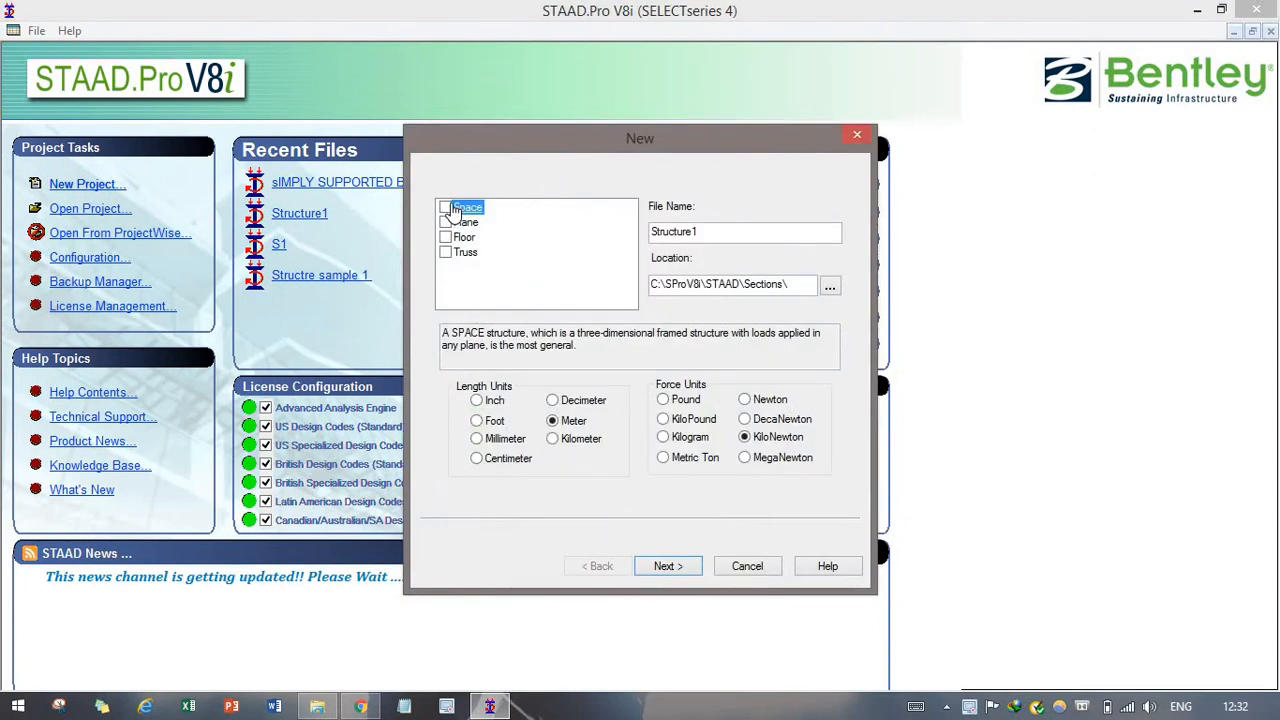
left_click(446, 206)
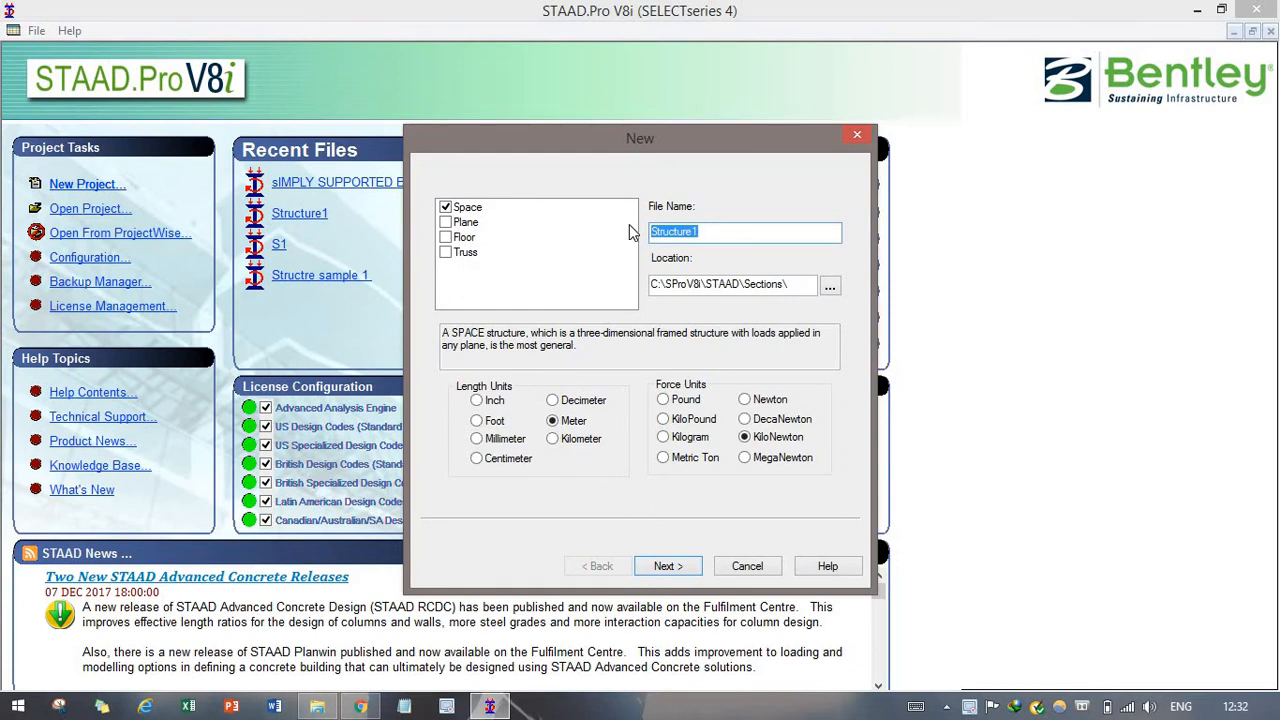
type("S")
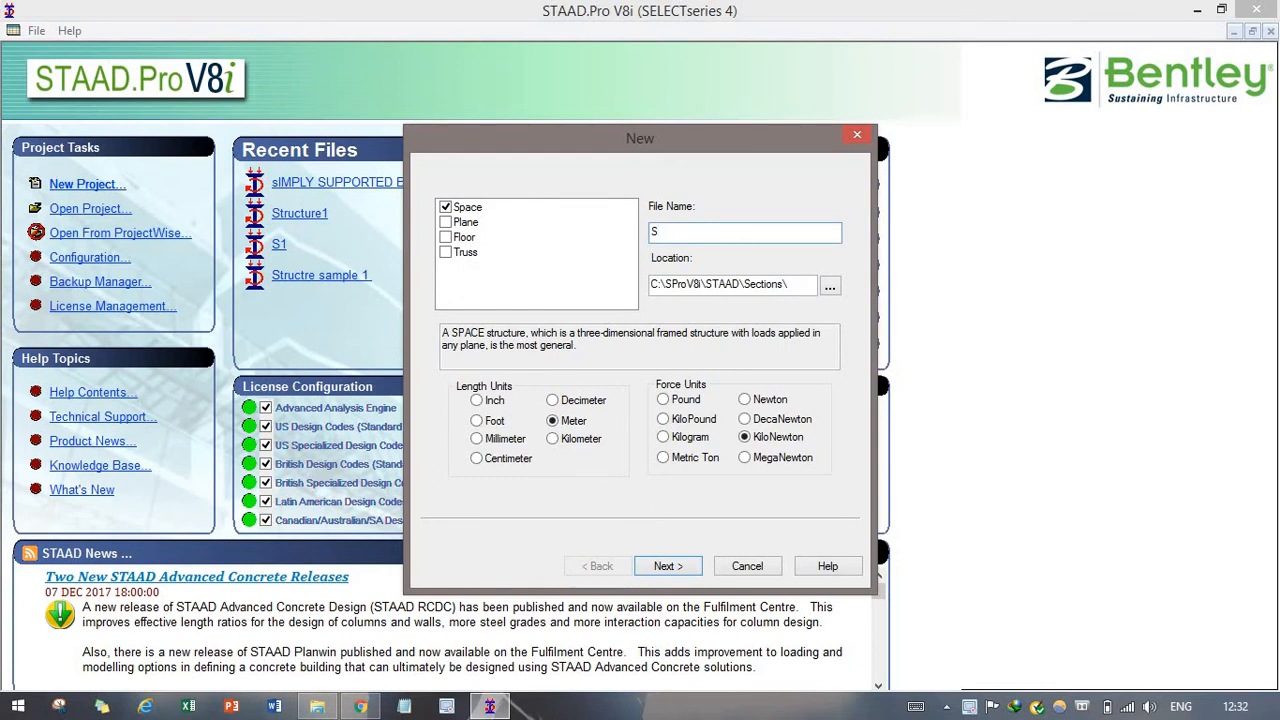
type("imply Supported beam with 2")
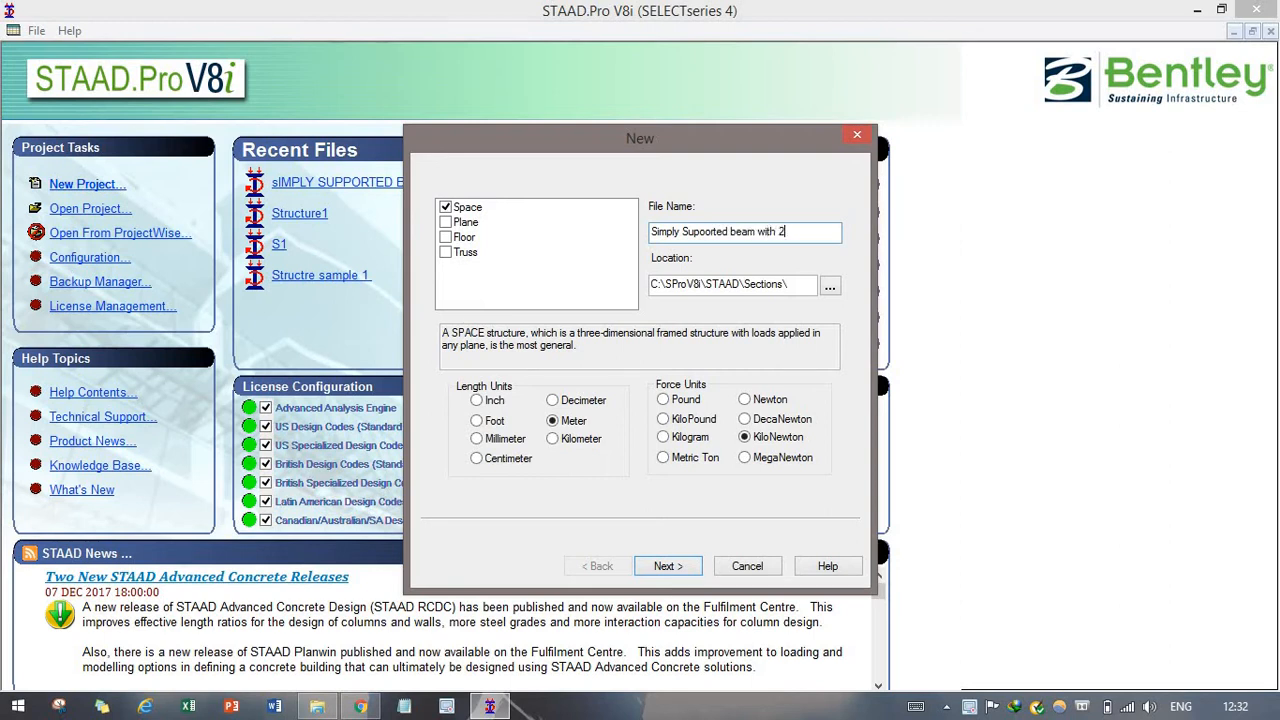
type("pl")
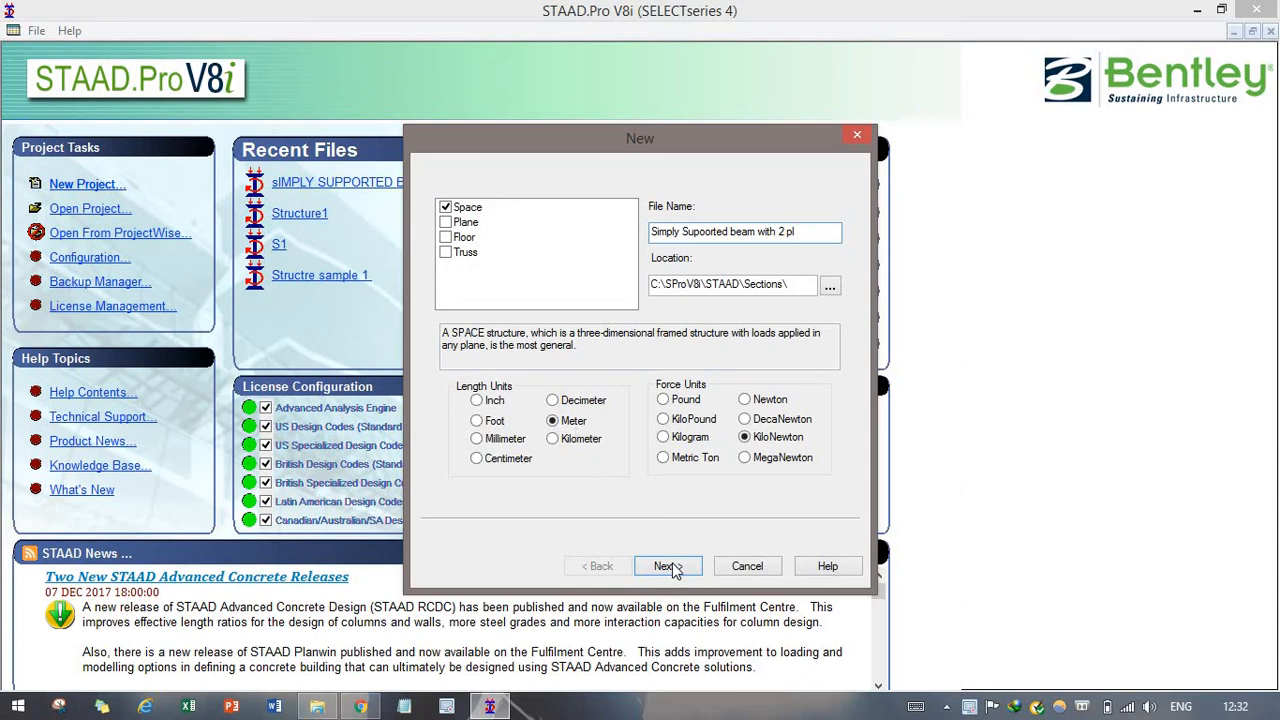
left_click(668, 564)
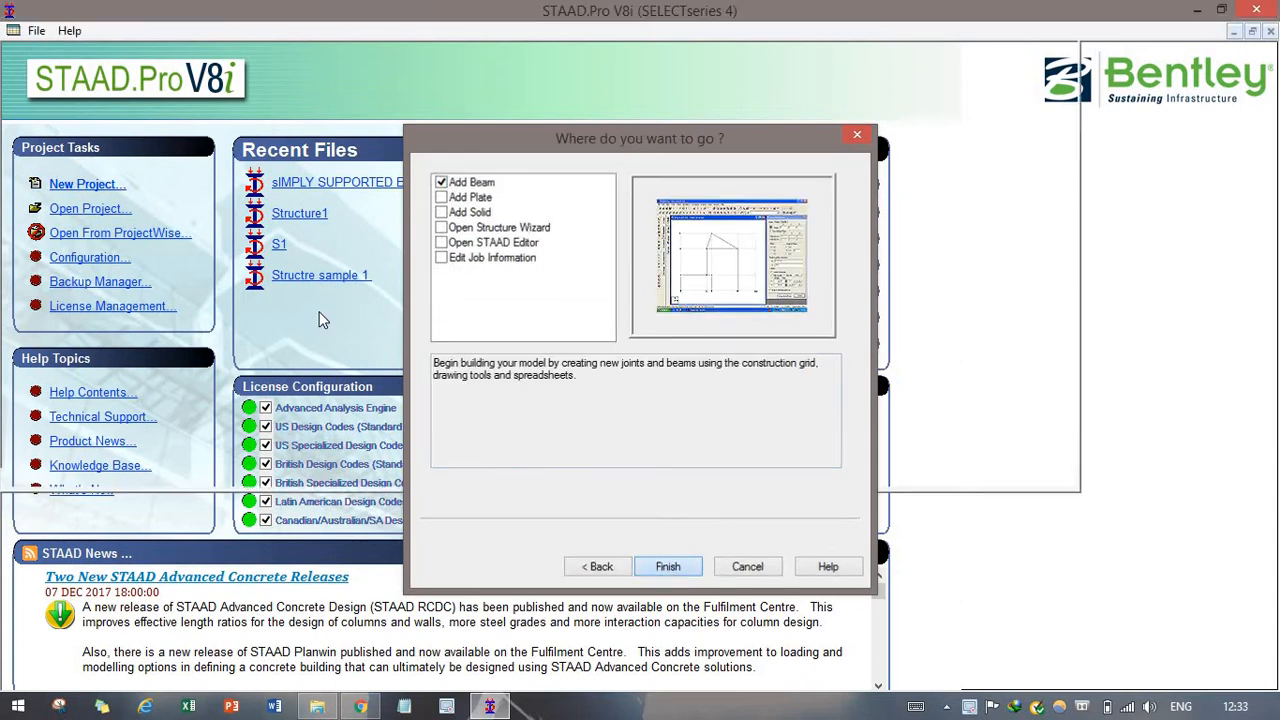
Step: Finish the wizard and model the four-node, three-member frame of two 4 m columns and a 7 m beam
left_click(668, 566)
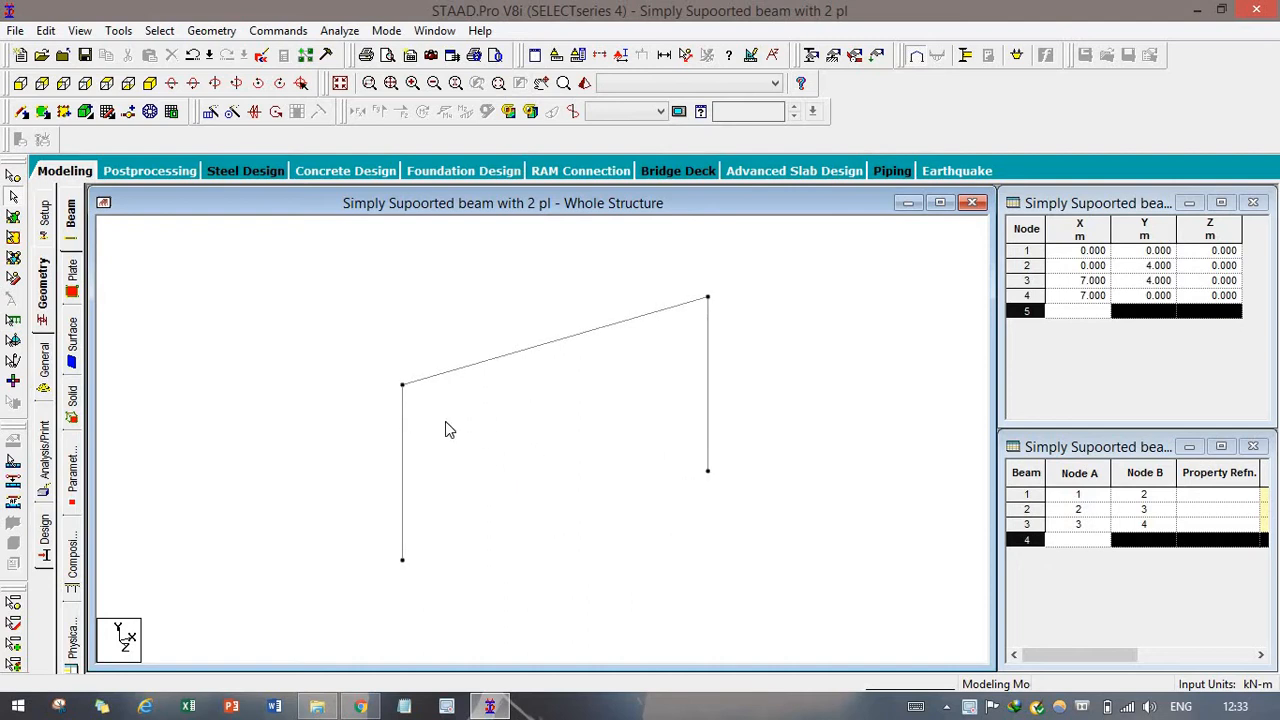
left_click_drag(450, 430, 544, 460)
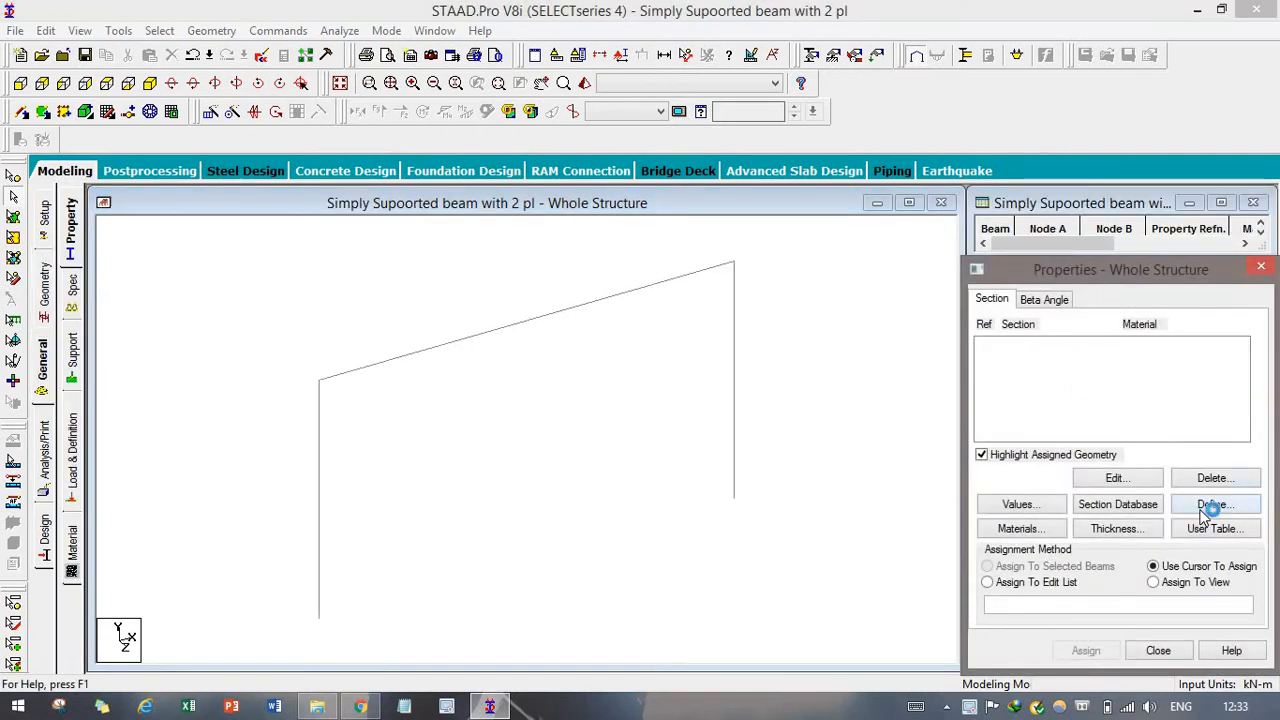
Step: Add a rectangular concrete section with YD 0.3 m and ZD 0.5 m as section 1
left_click(1216, 504)
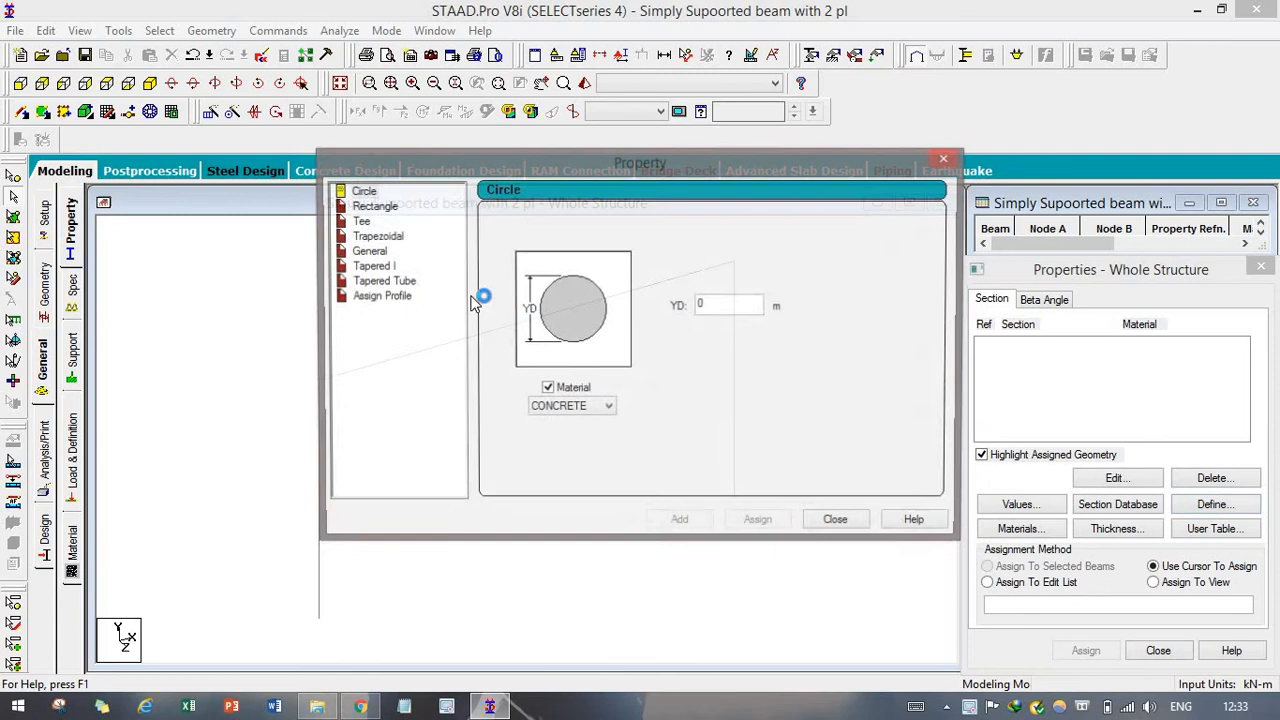
left_click(376, 206)
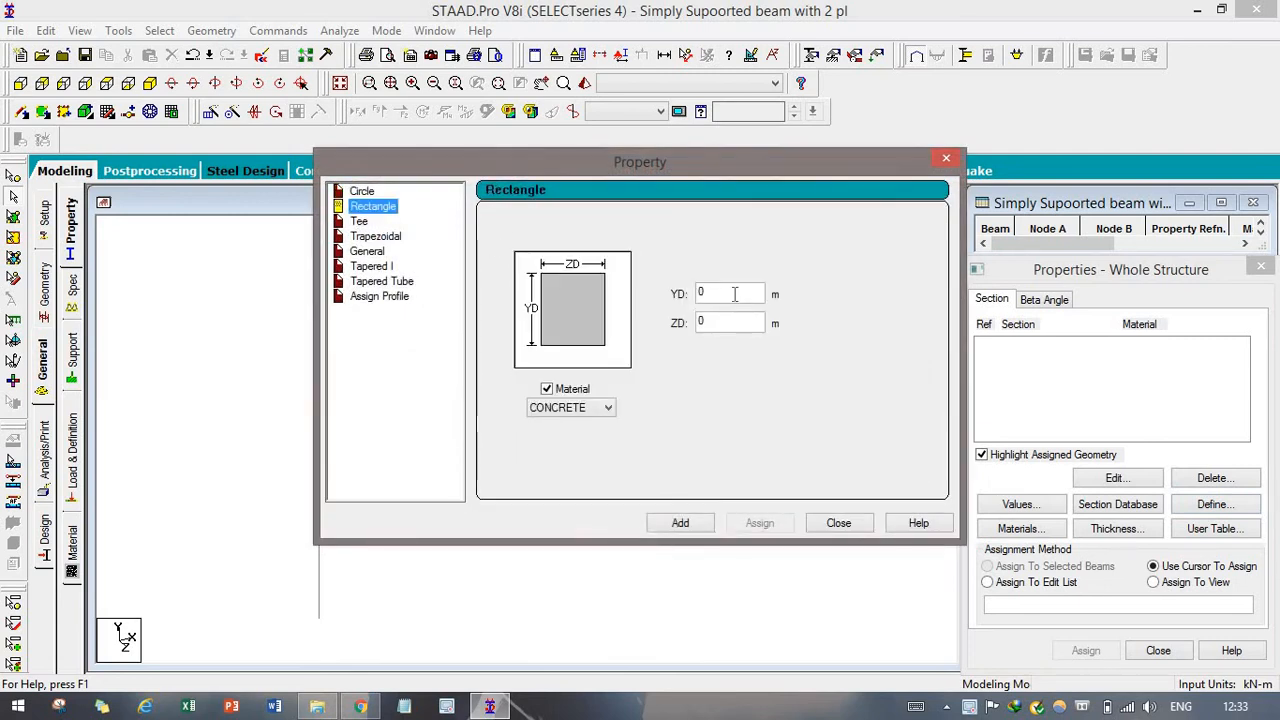
type("0.3")
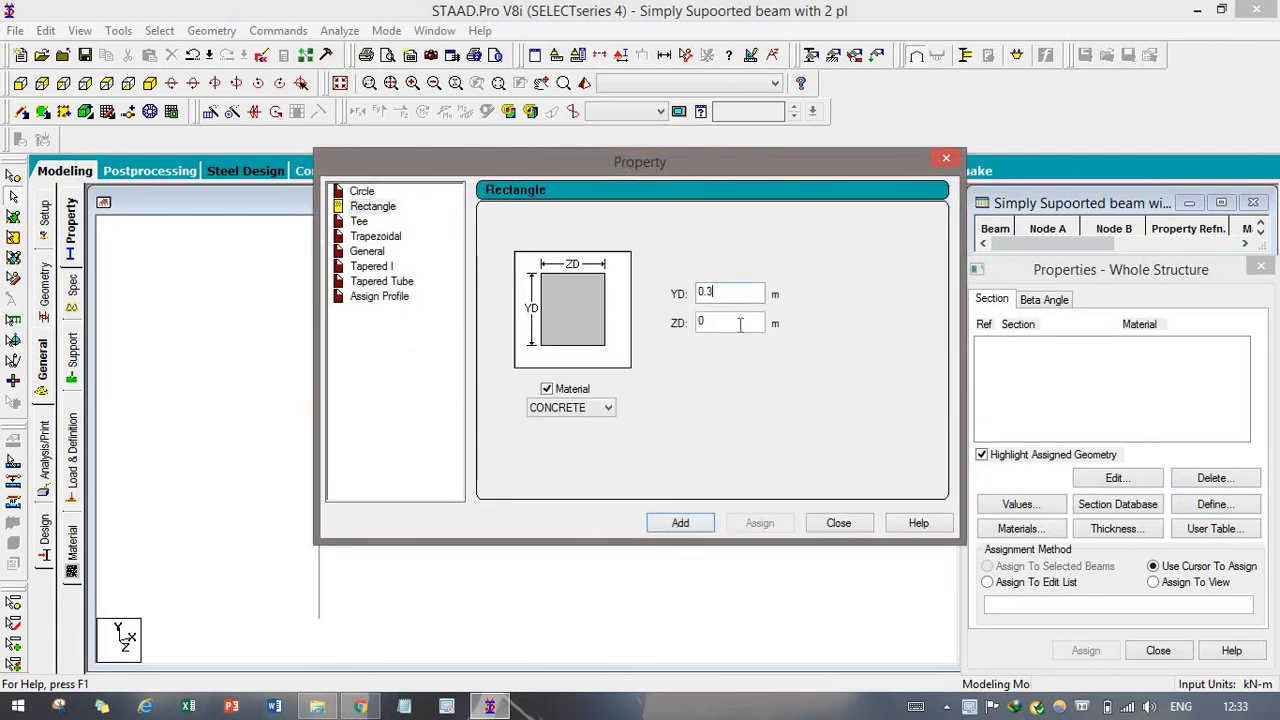
type("0.5")
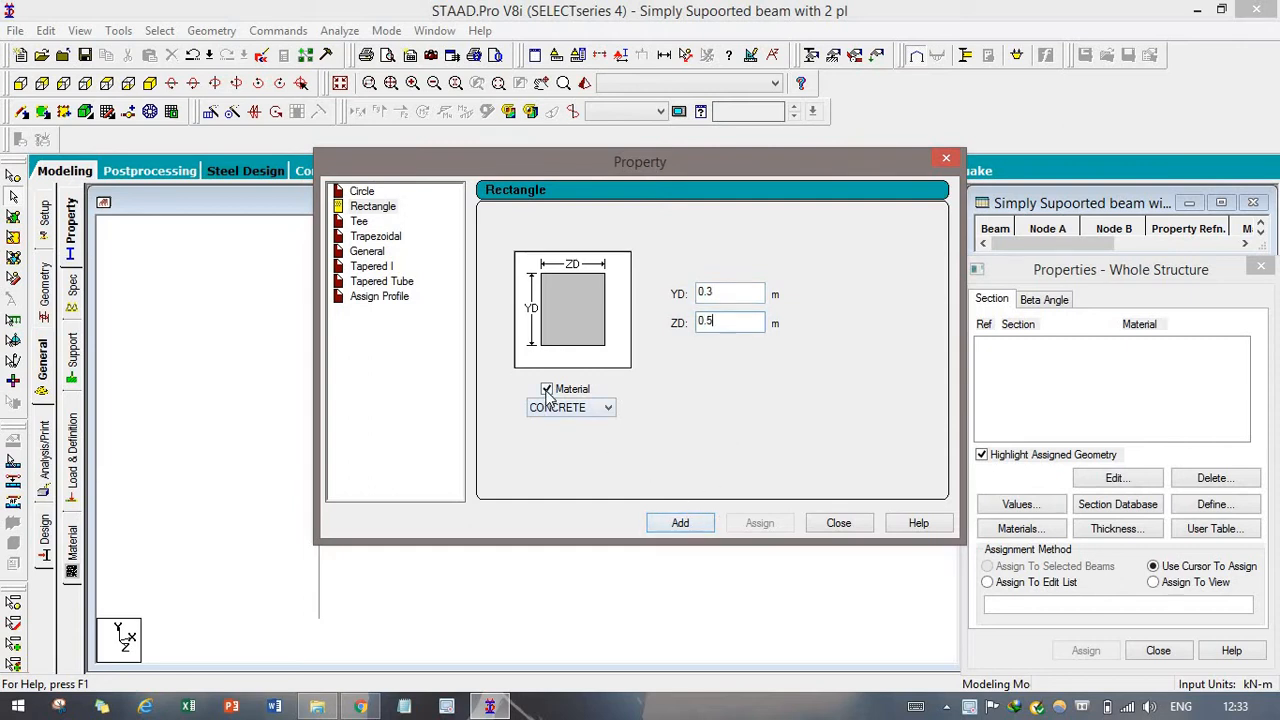
mouse_move(568, 404)
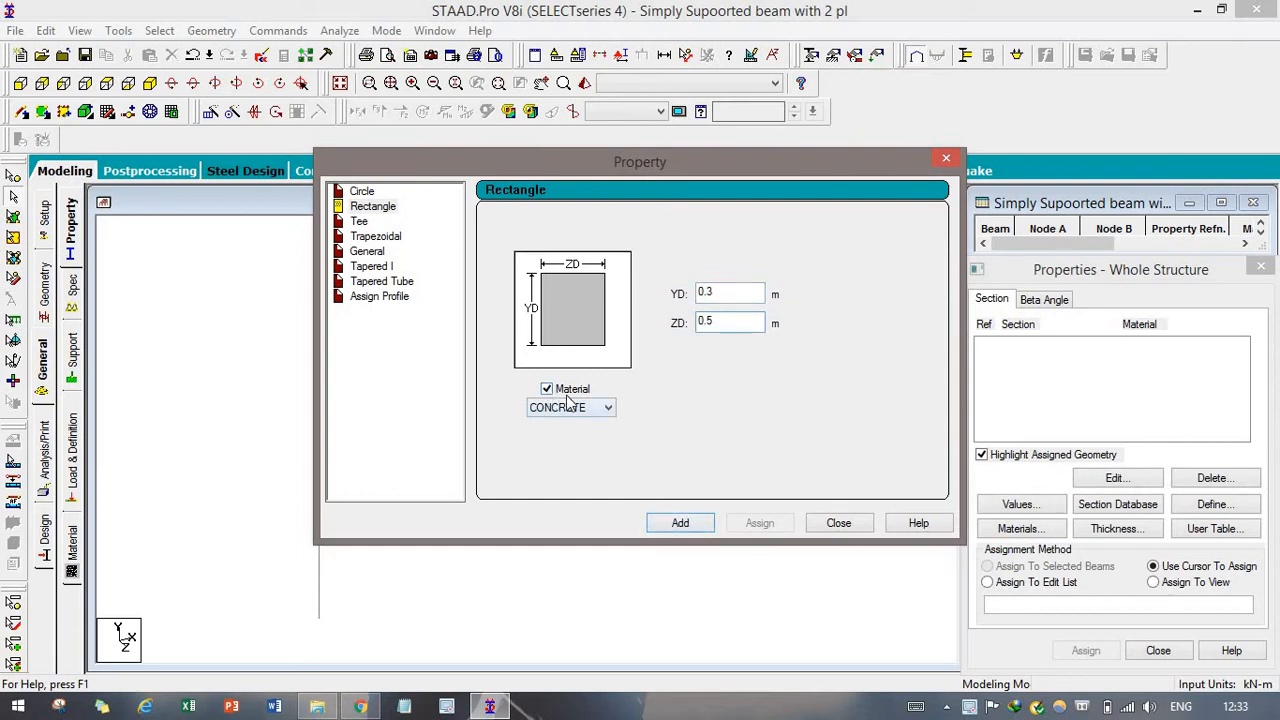
mouse_move(332, 438)
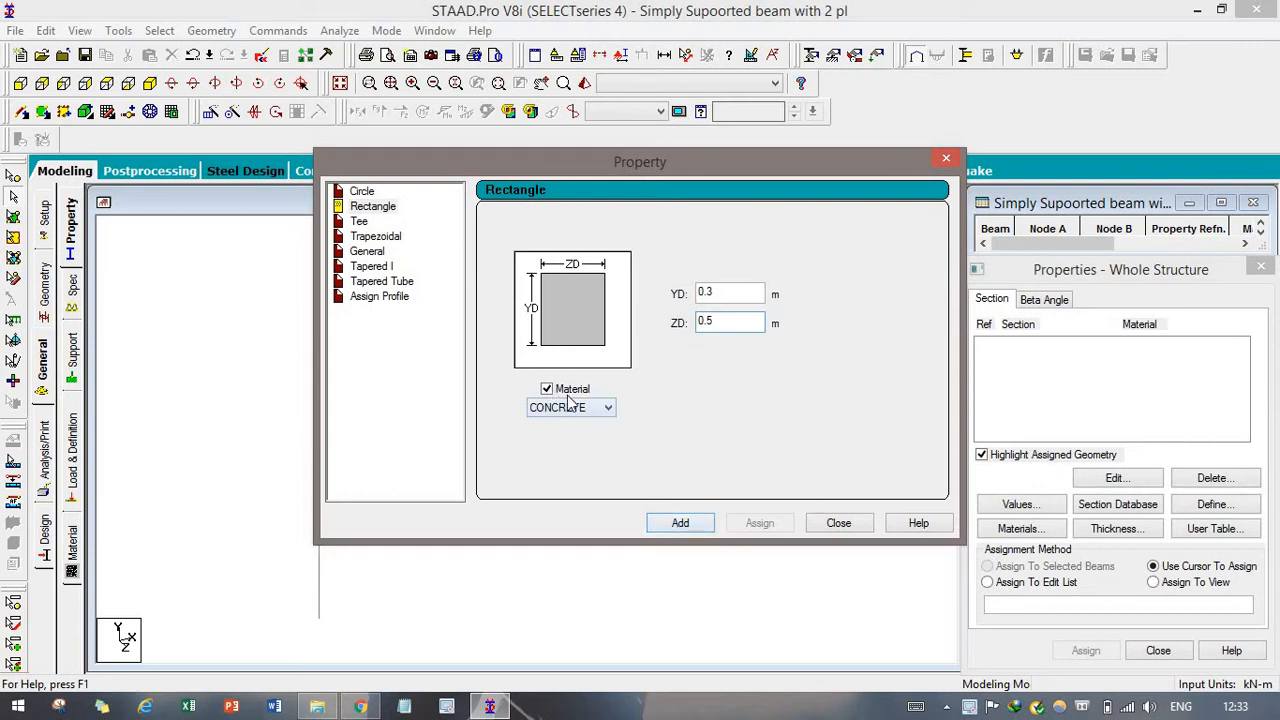
left_click(608, 408)
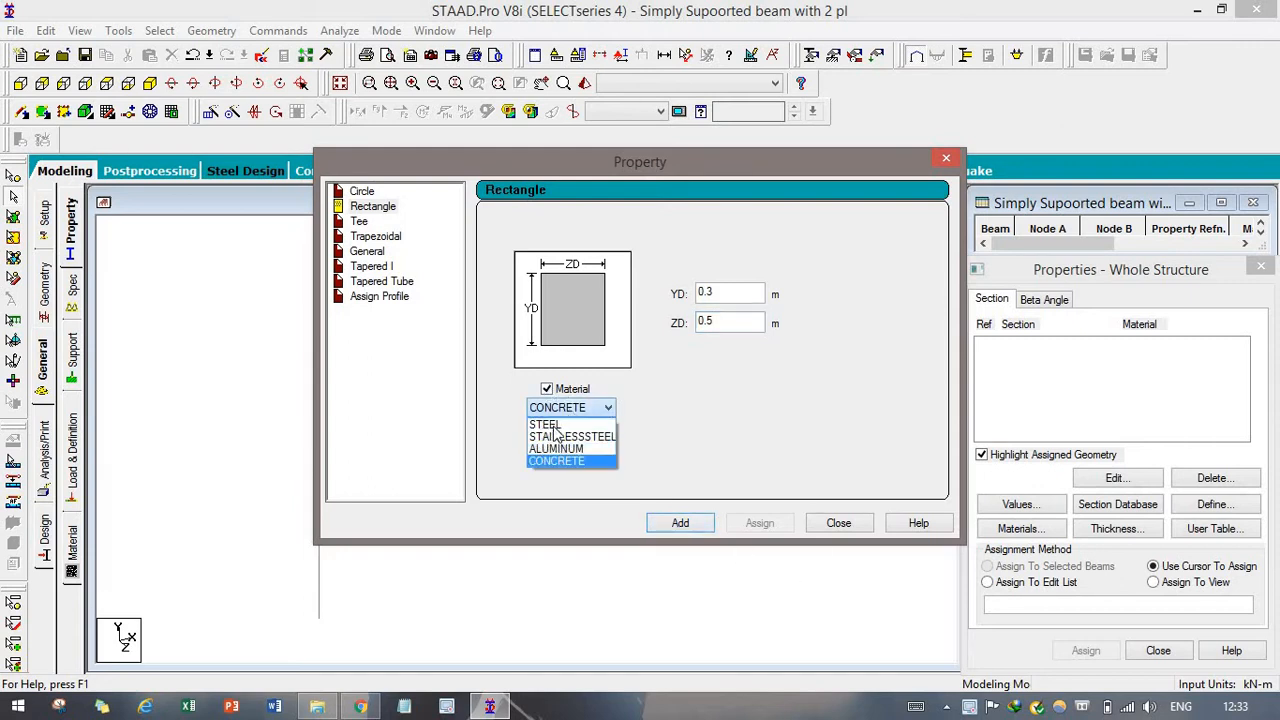
mouse_move(548, 470)
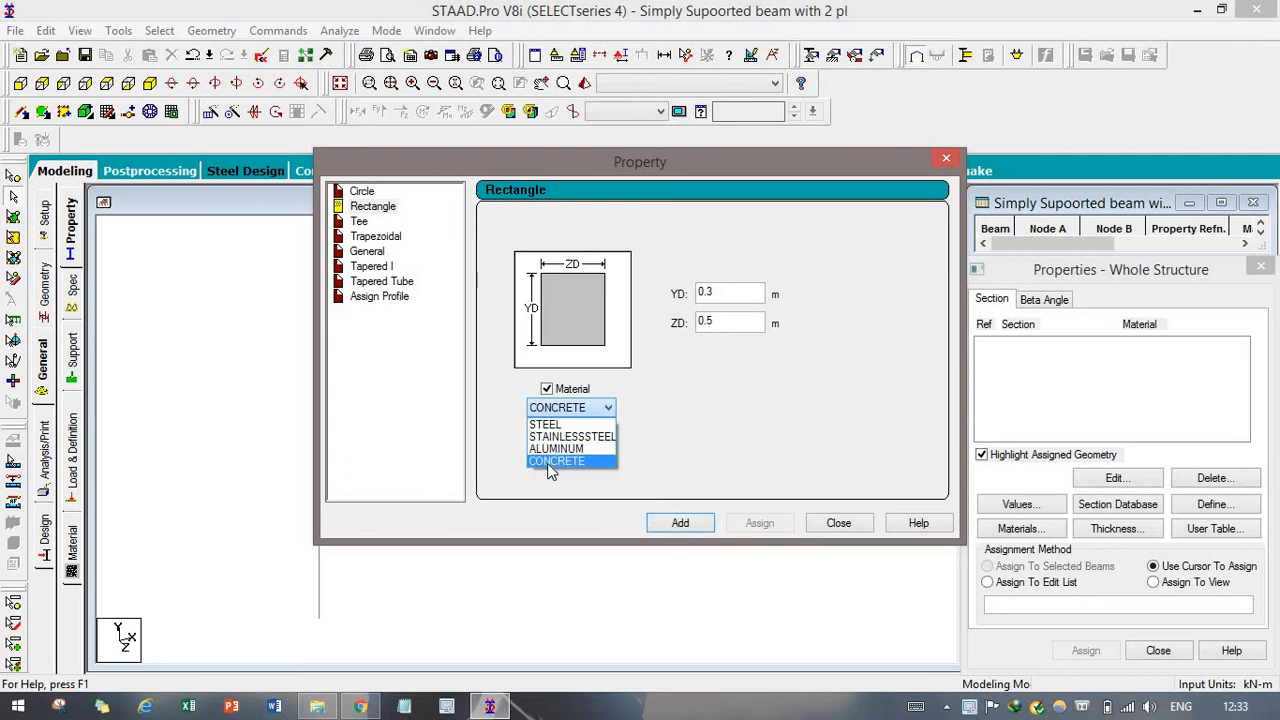
left_click(556, 460)
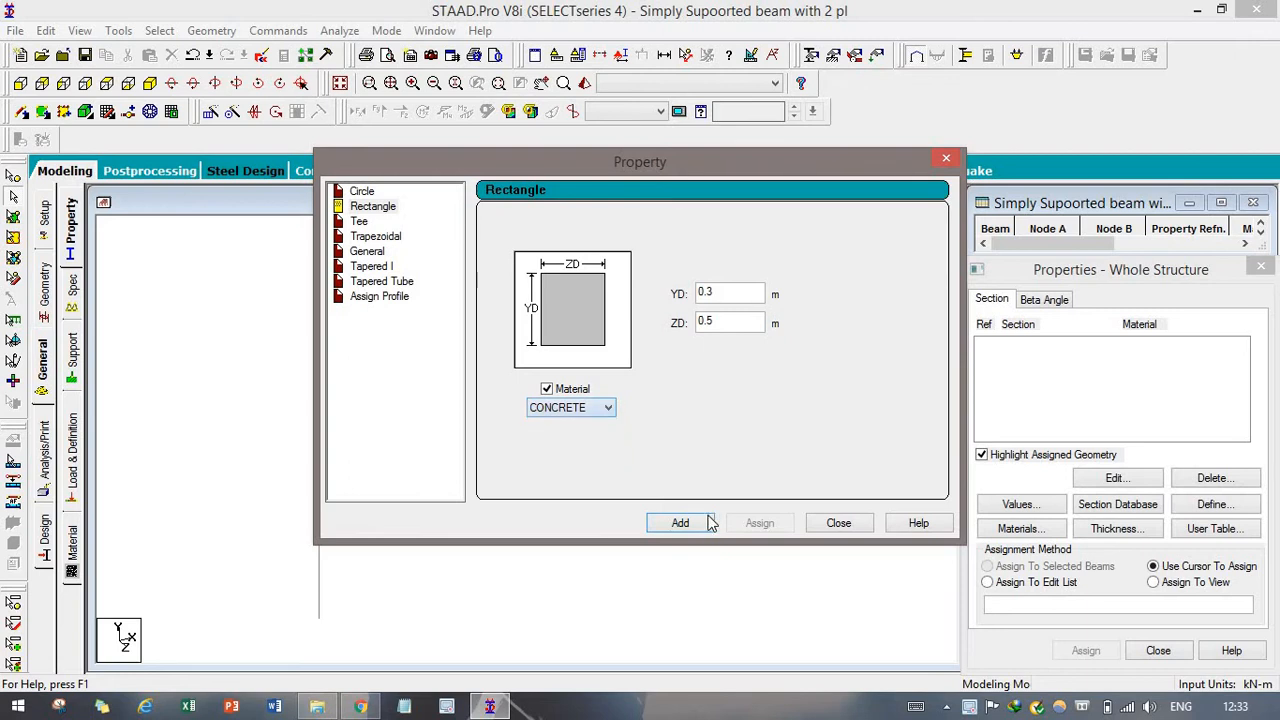
left_click(680, 522)
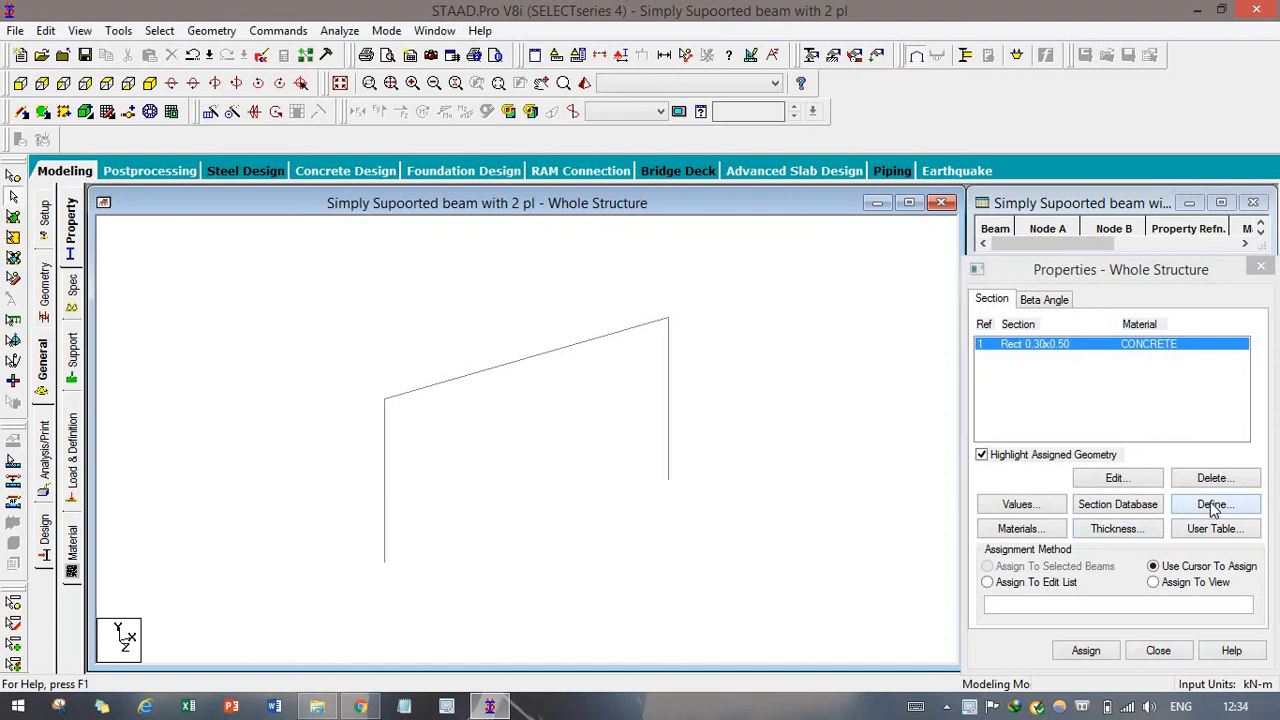
Step: Add a circular concrete section of 0.3 m diameter as section 2
left_click(1216, 504)
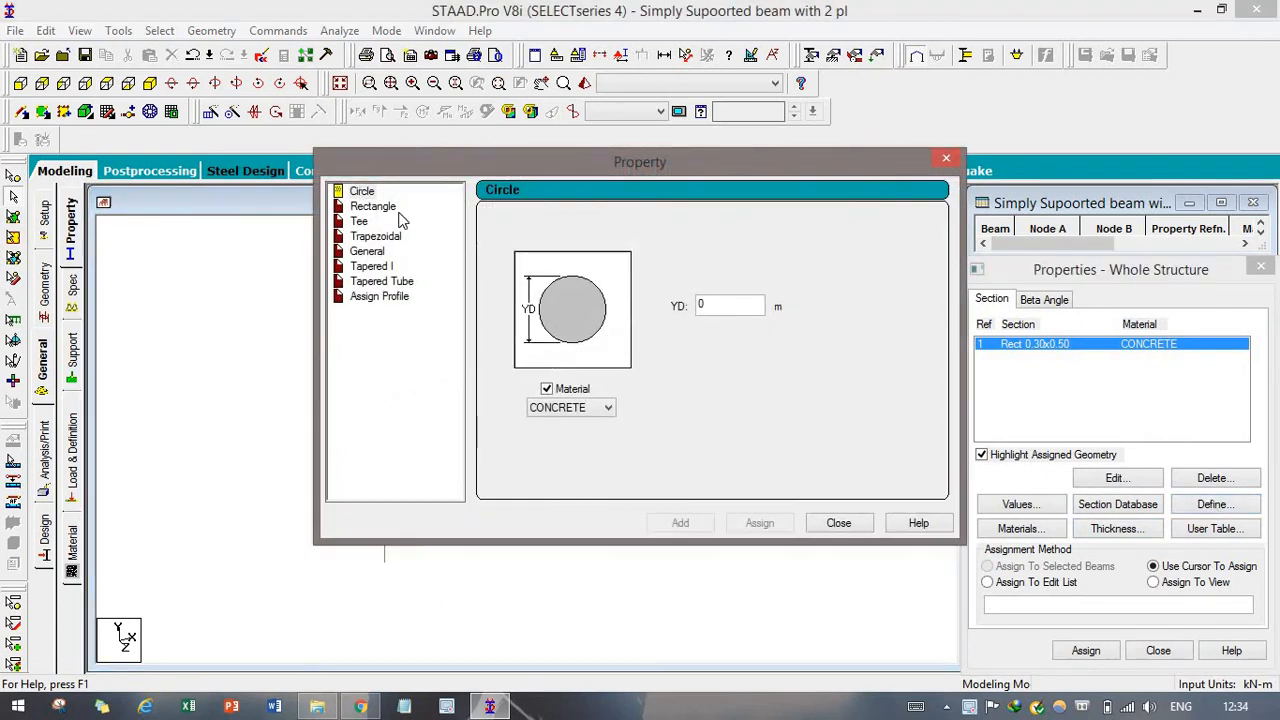
left_click(730, 306)
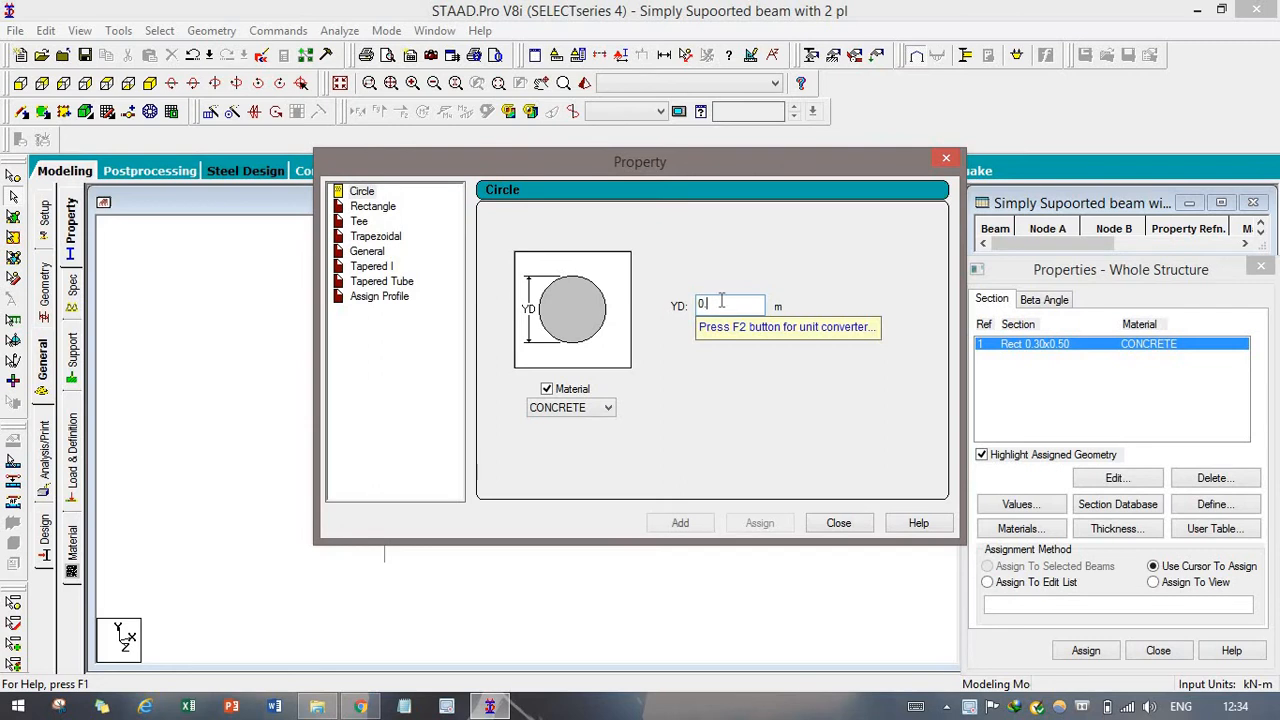
type(".3")
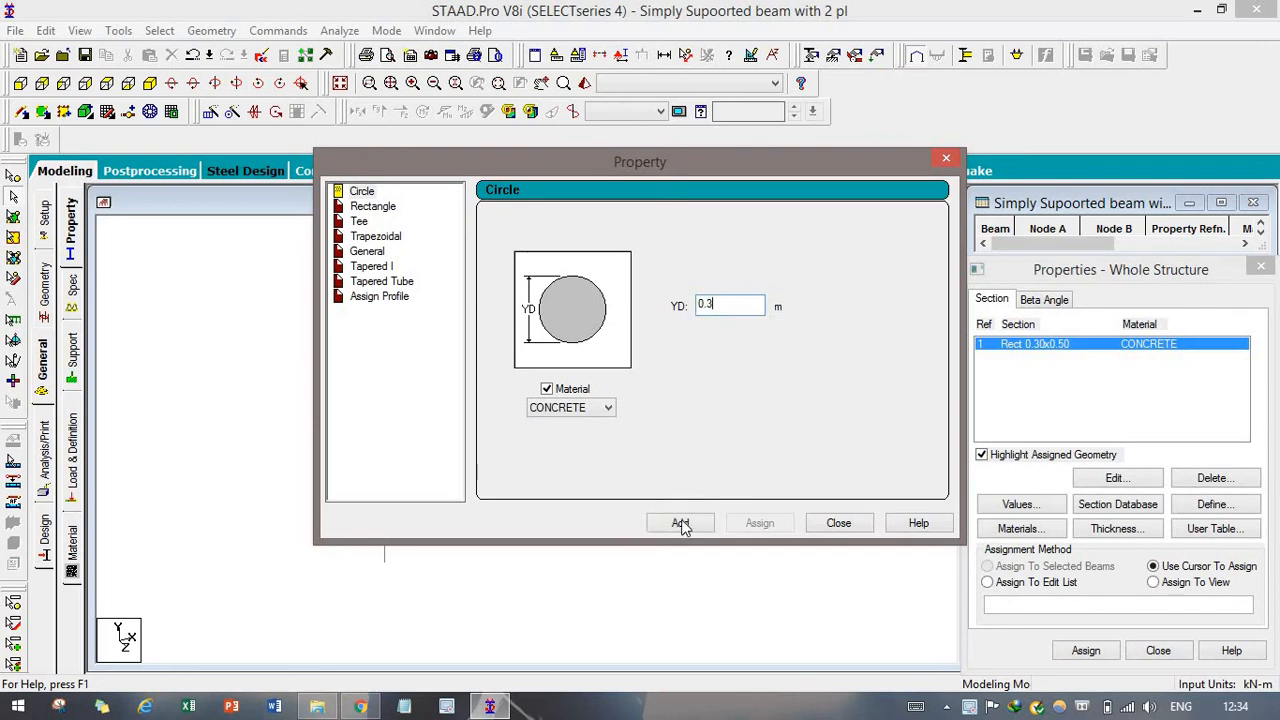
left_click(680, 524)
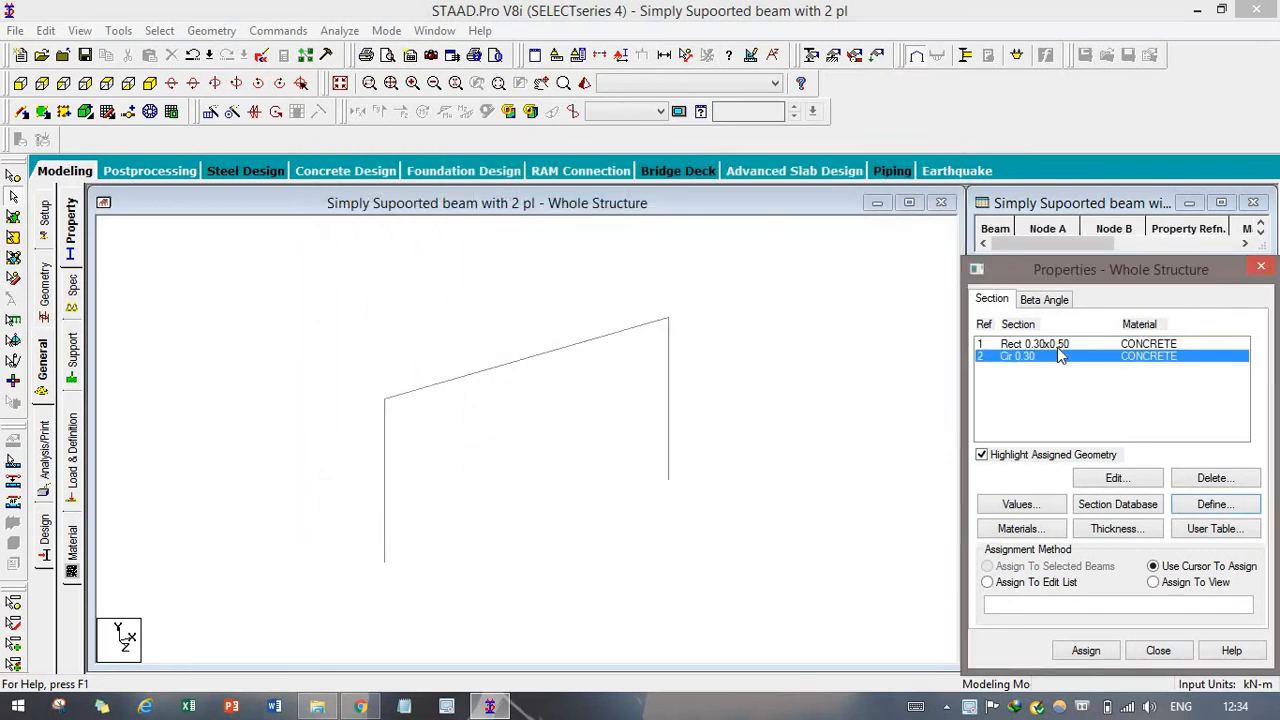
Step: Assign the rectangular section to the top beam and the circular section to both columns
left_click(1032, 344)
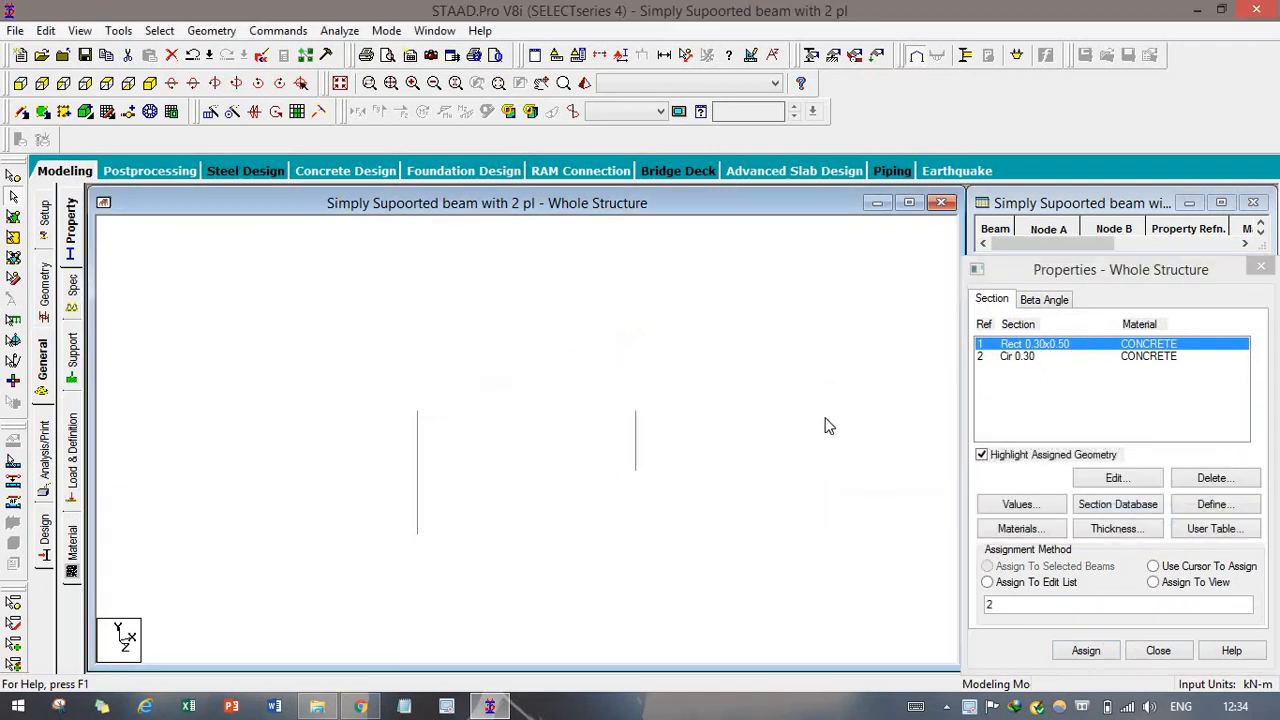
left_click(1152, 566)
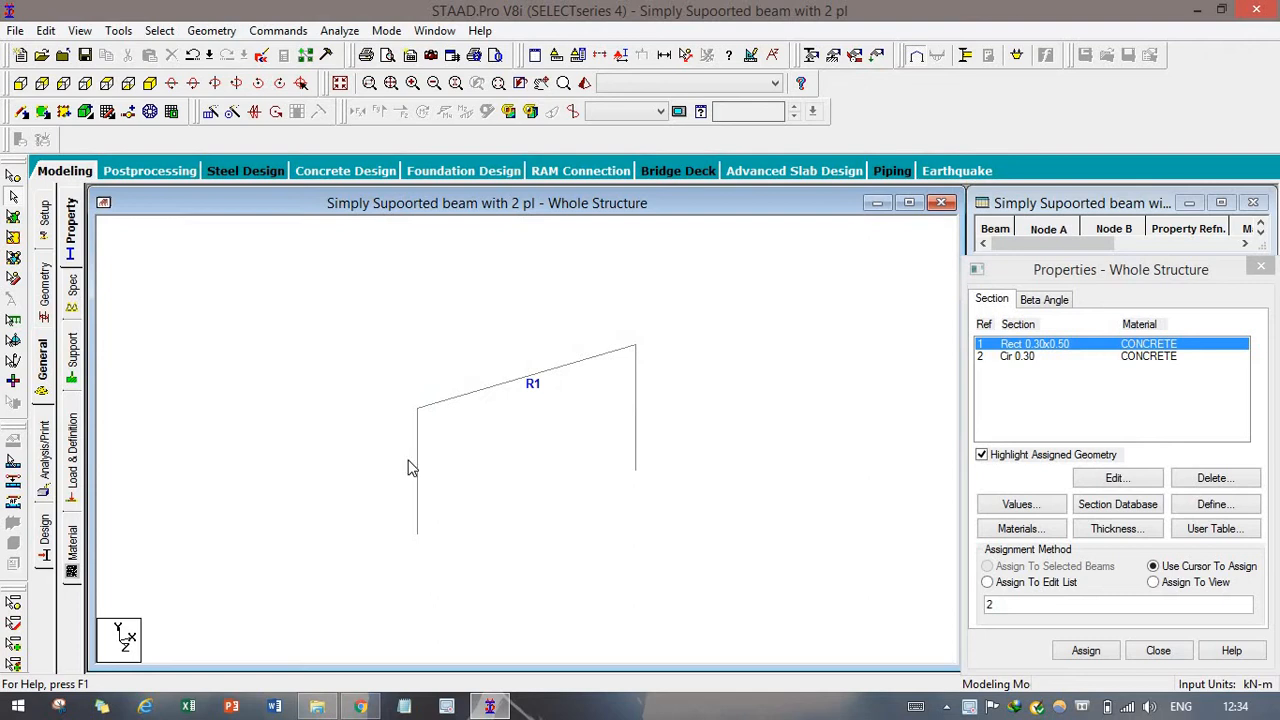
left_click(988, 566)
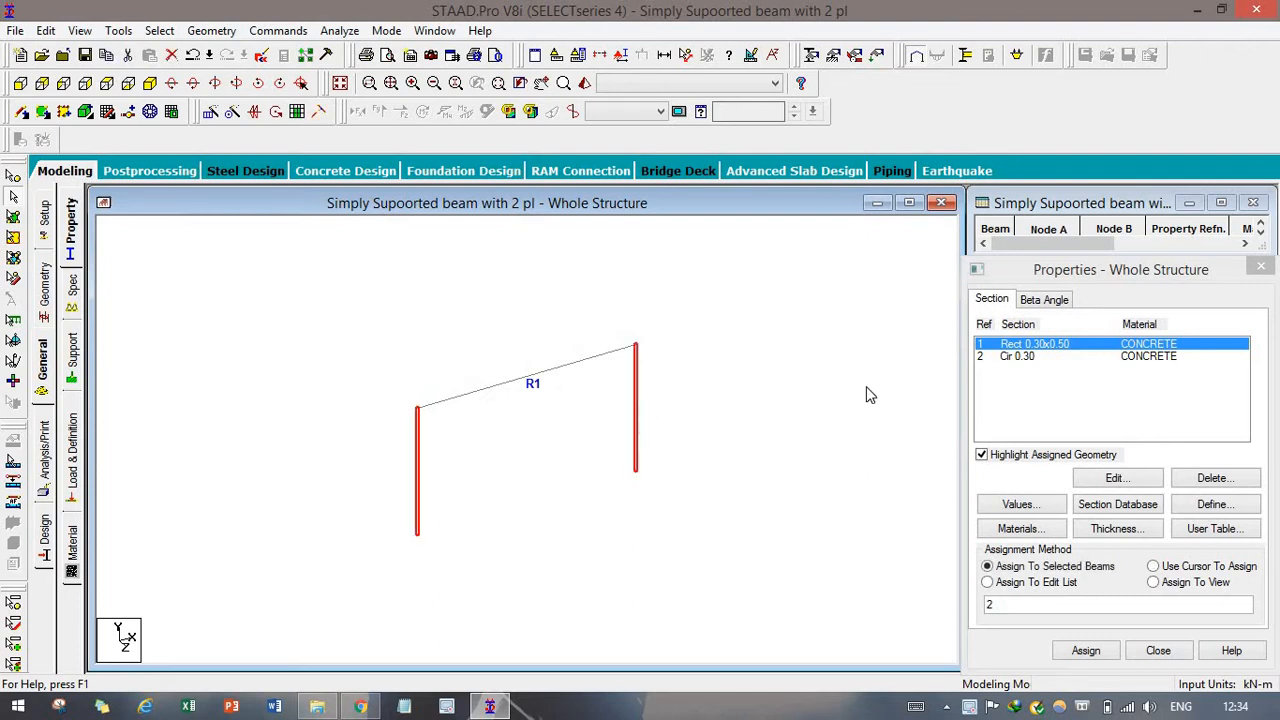
left_click(1016, 356)
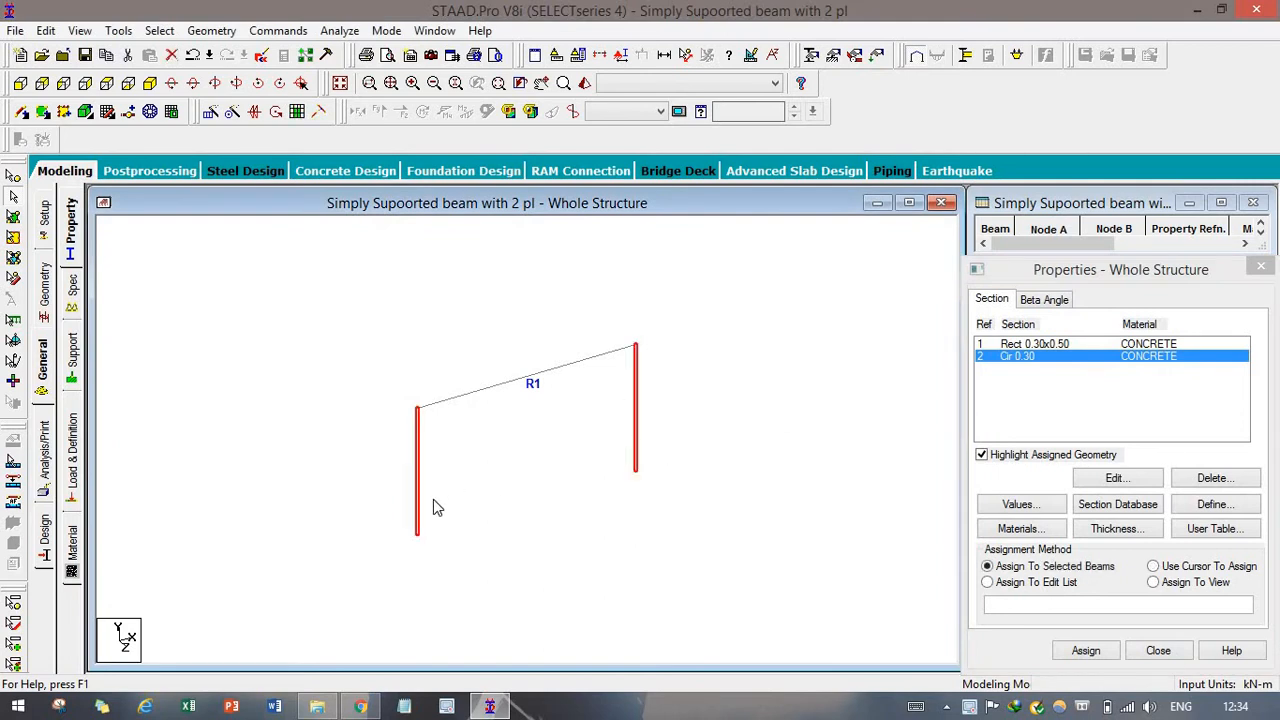
left_click(1086, 650)
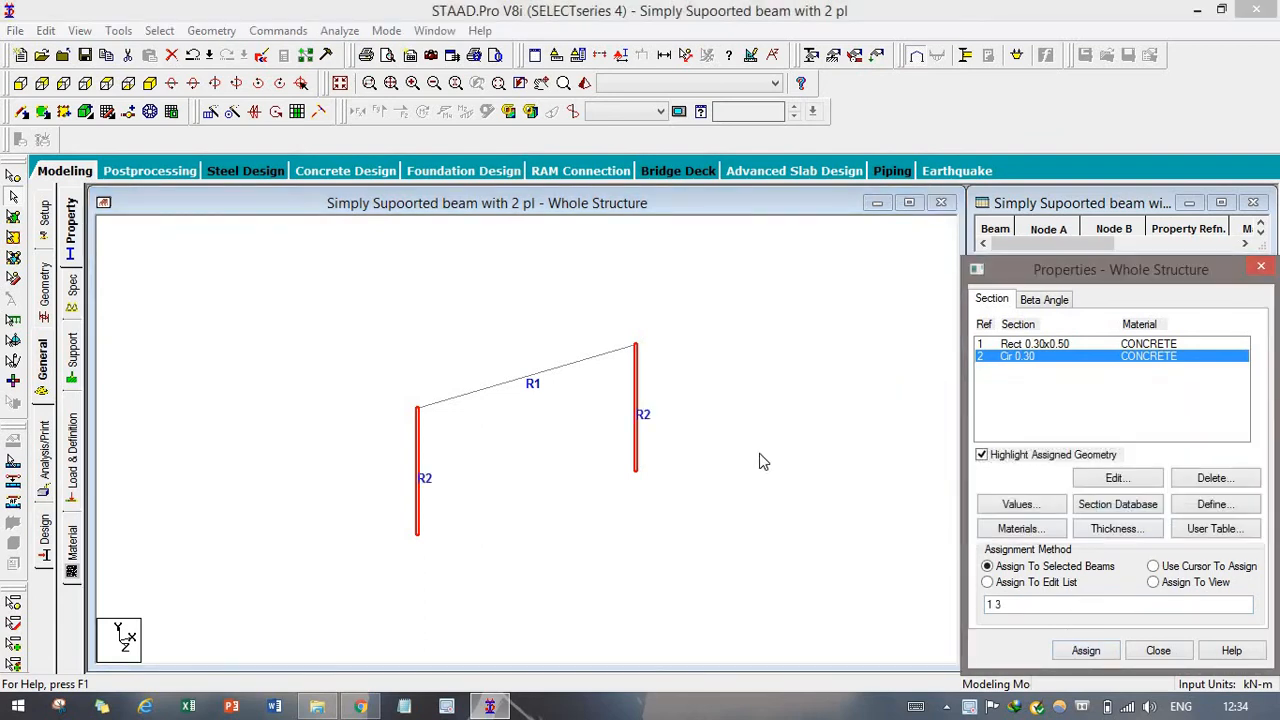
left_click(1152, 566)
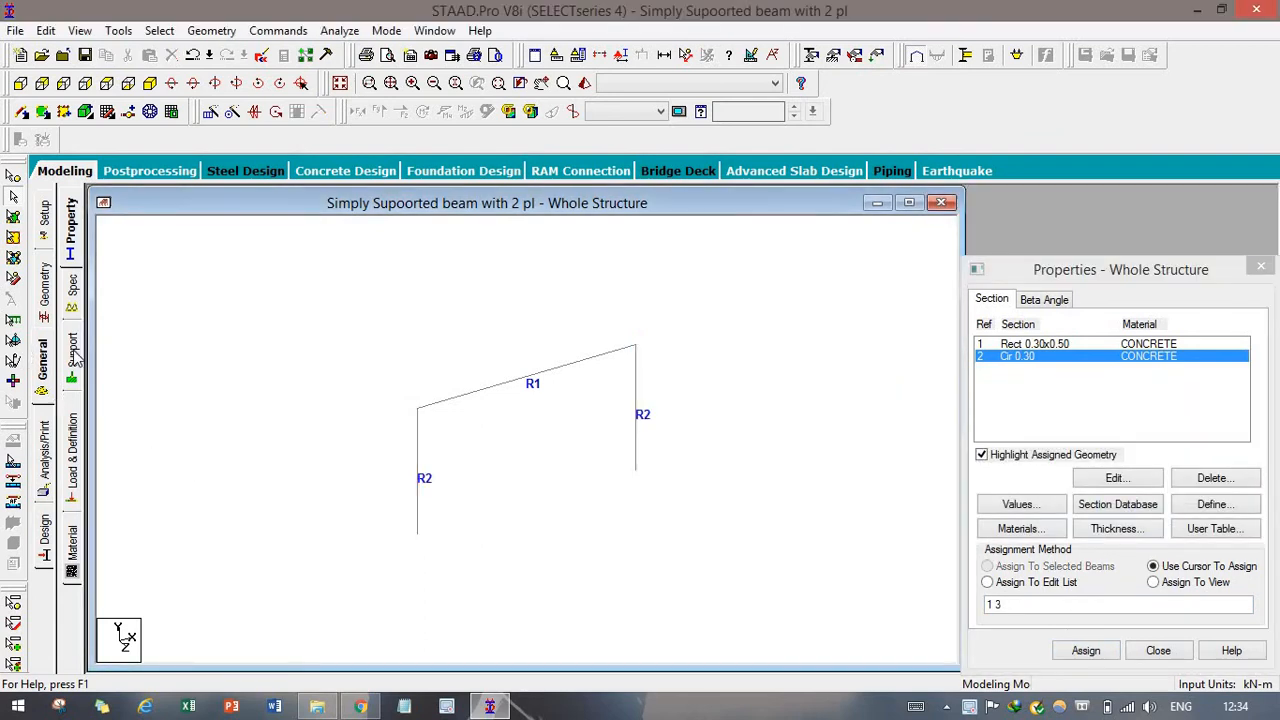
left_click(72, 364)
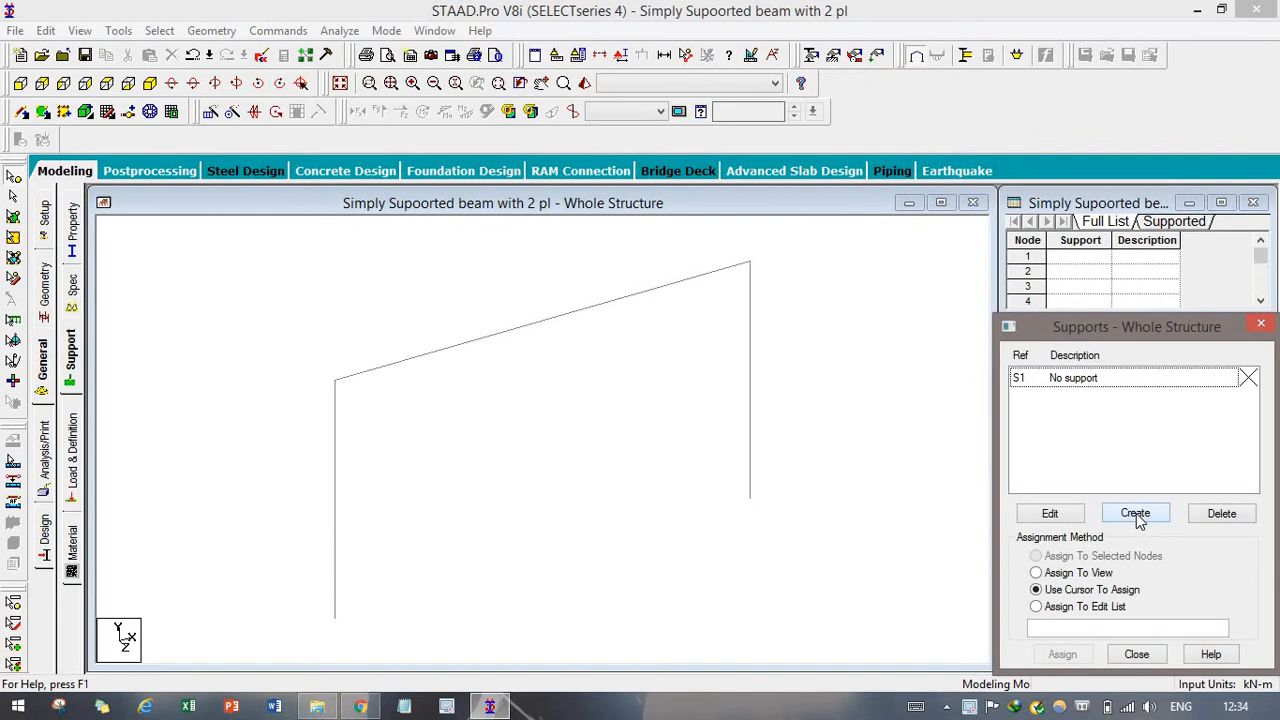
Step: Create fixed support S2 and assign it to both column base nodes
left_click(1136, 512)
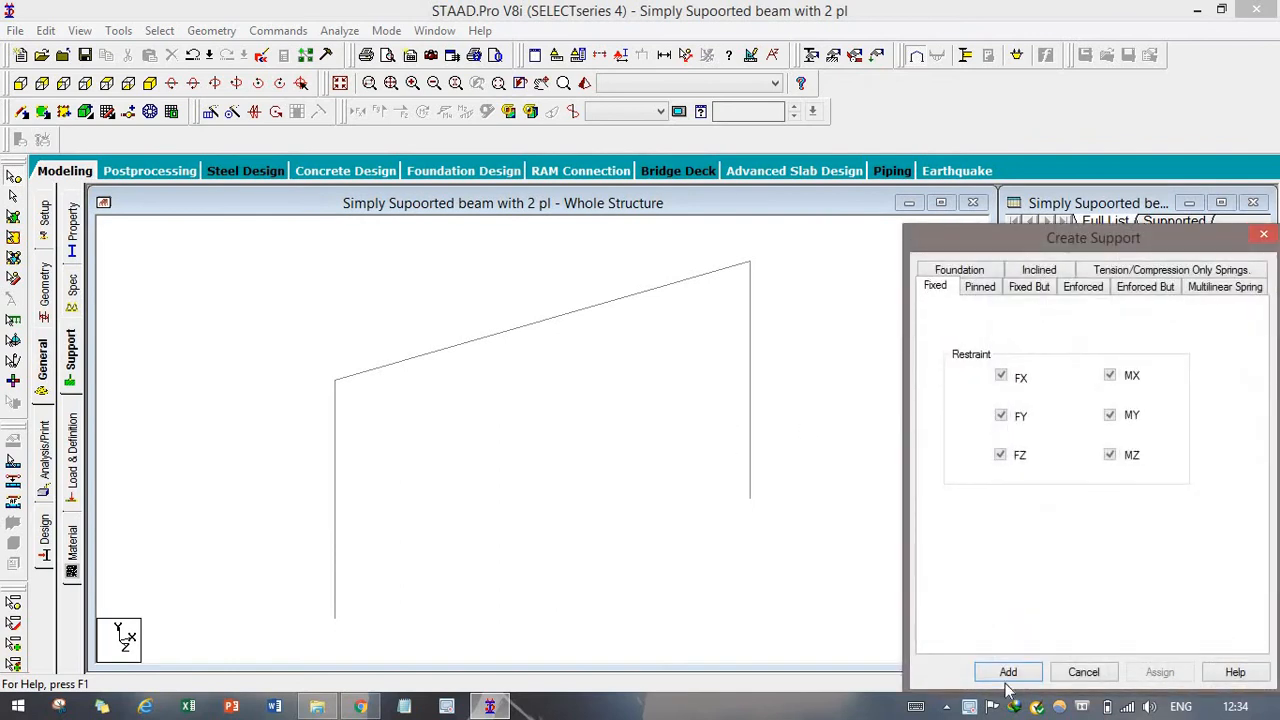
left_click(1008, 672)
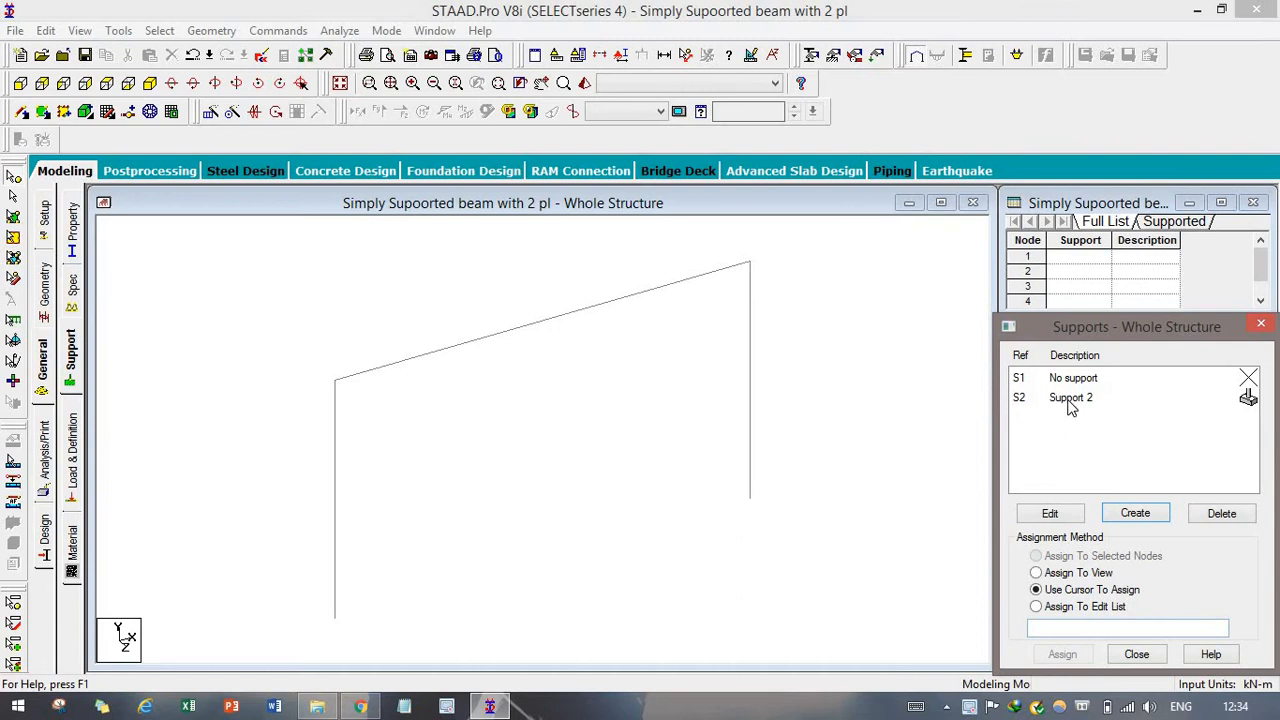
left_click(1072, 396)
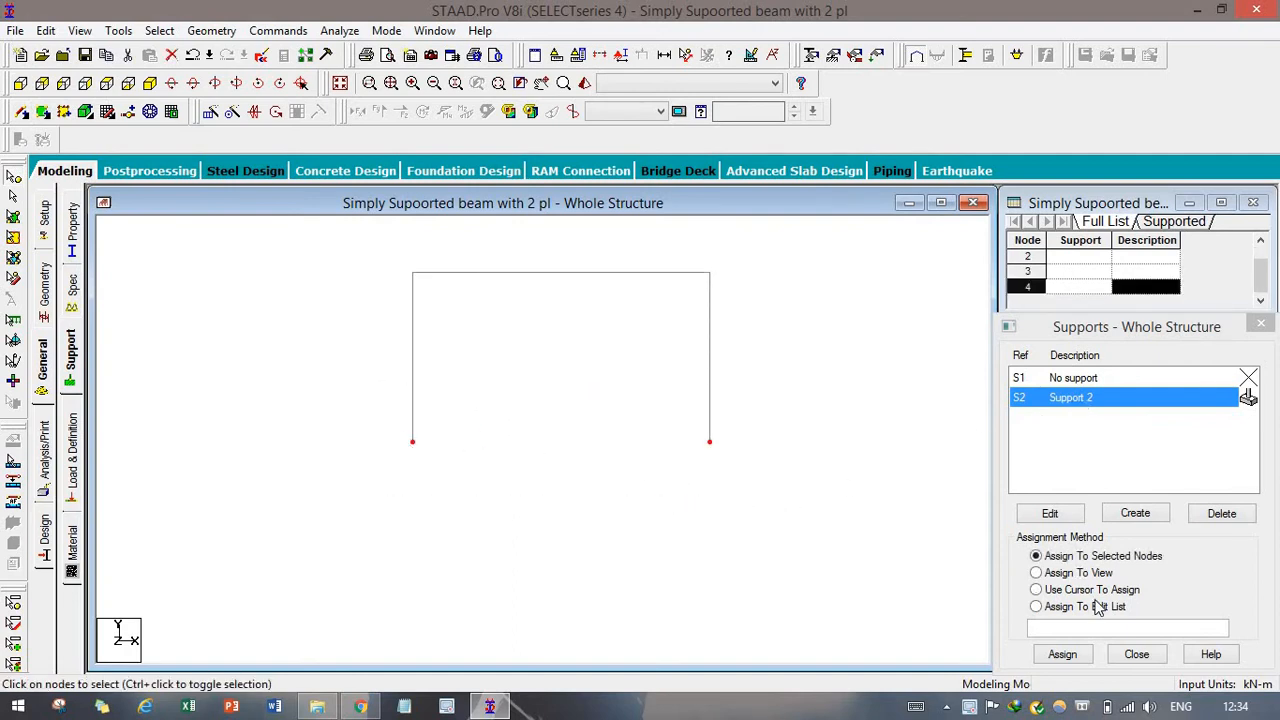
left_click(1062, 654)
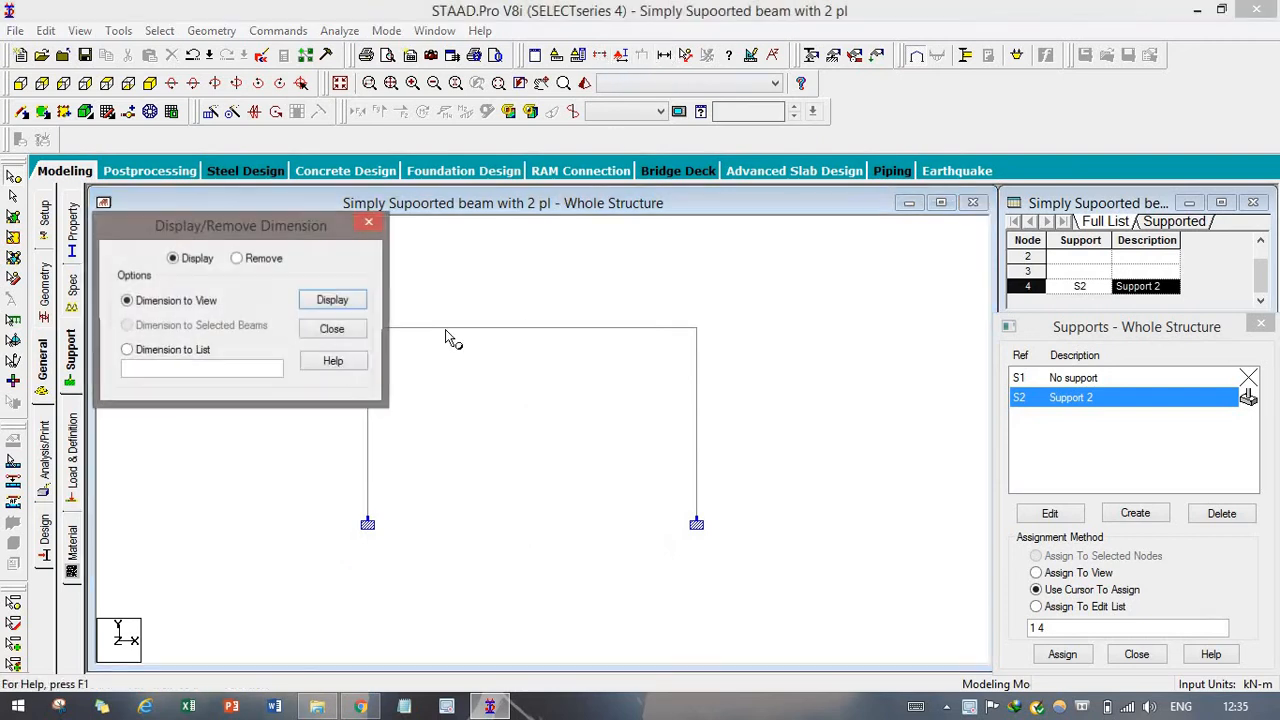
left_click(332, 300)
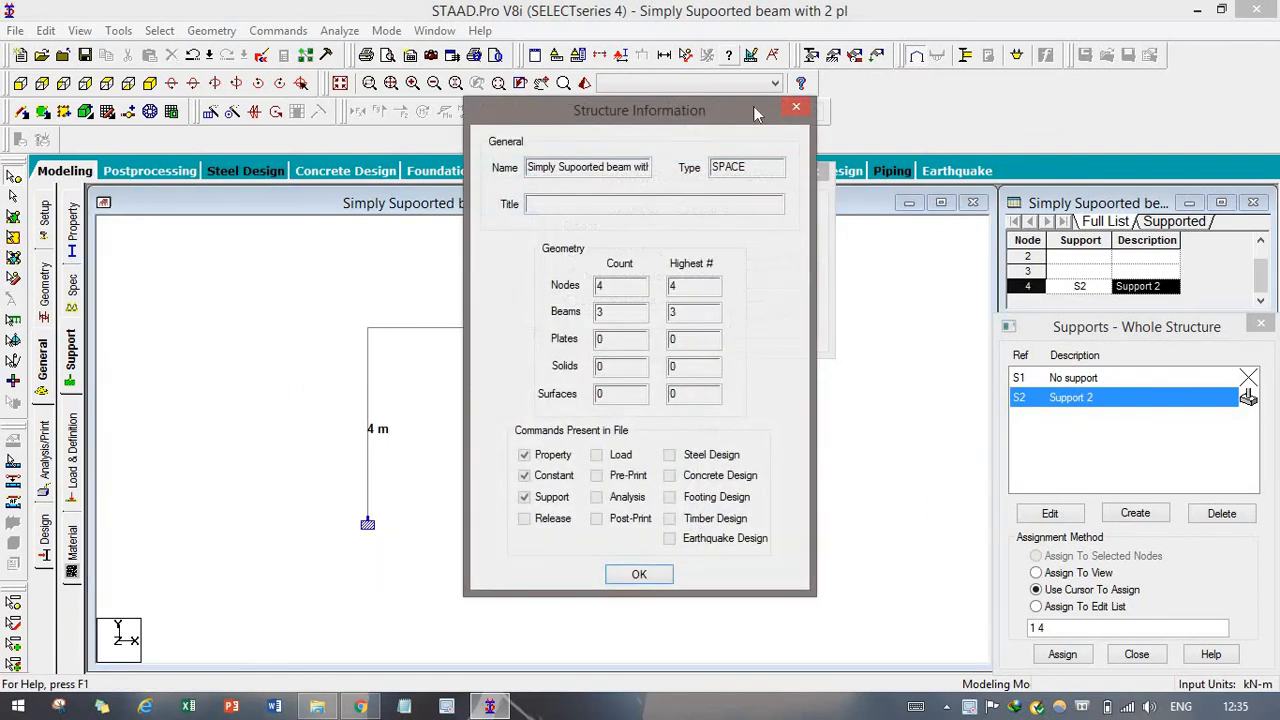
left_click(640, 572)
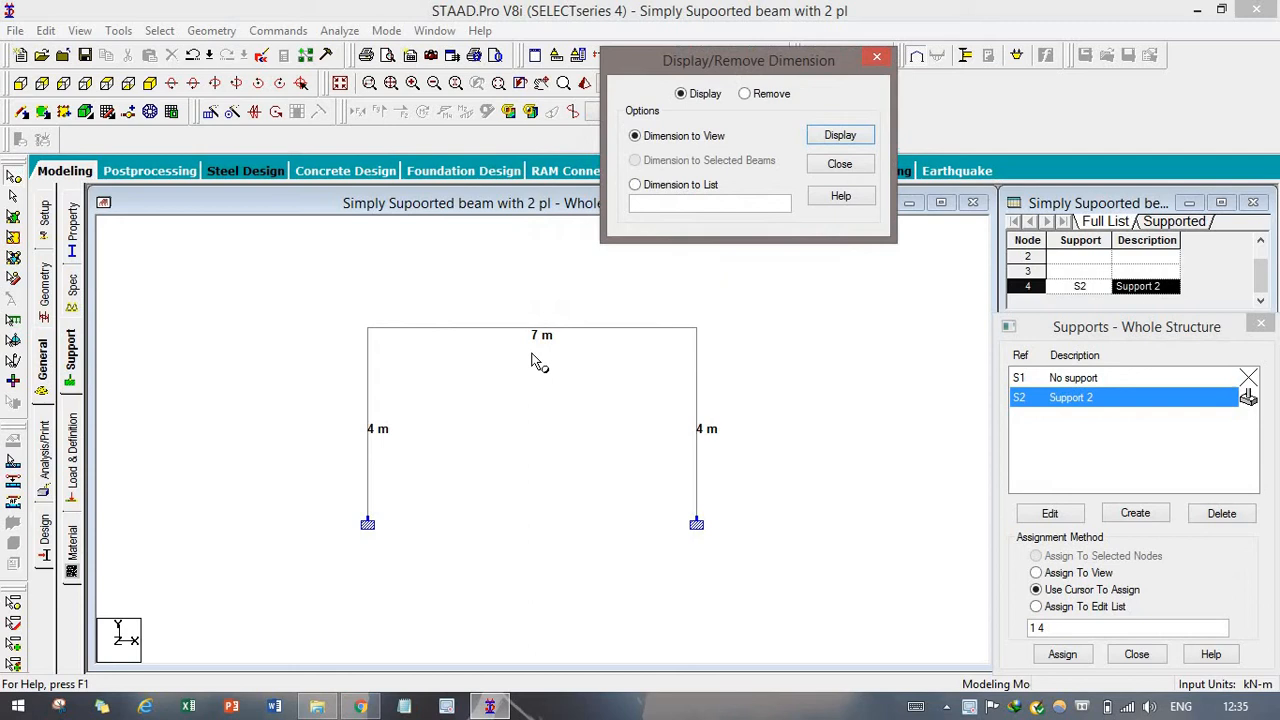
mouse_move(376, 328)
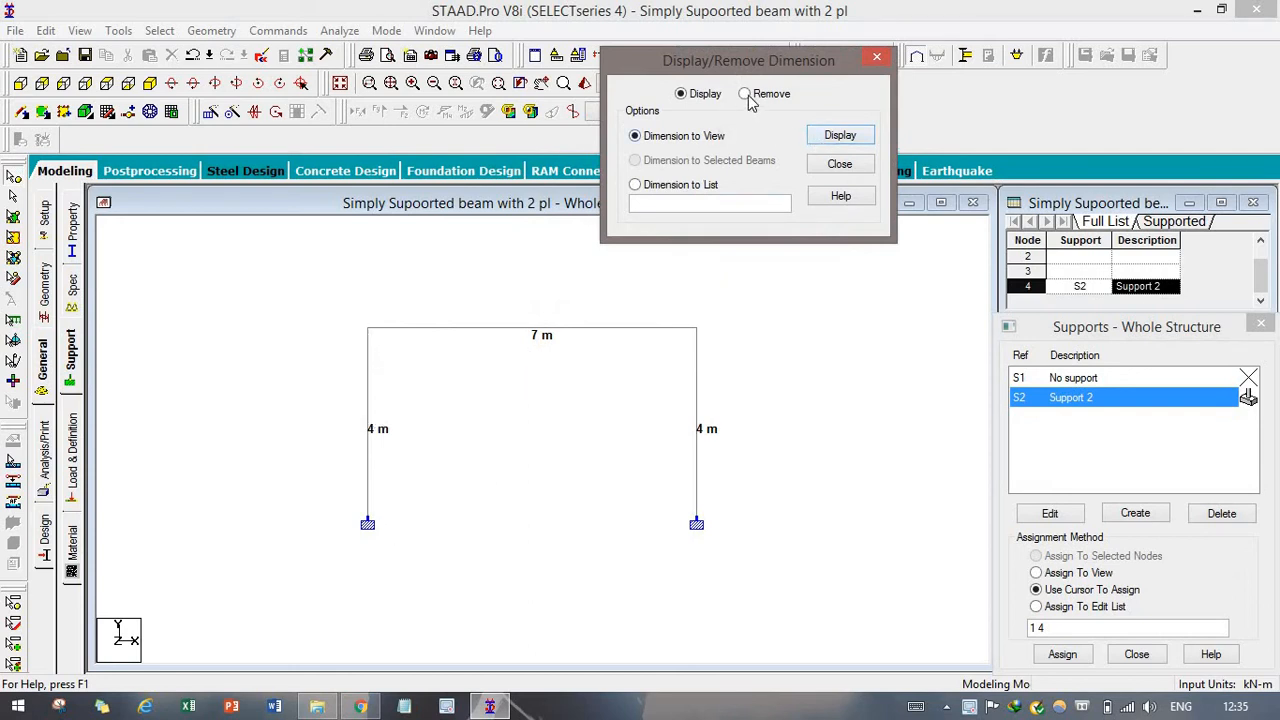
left_click(744, 94)
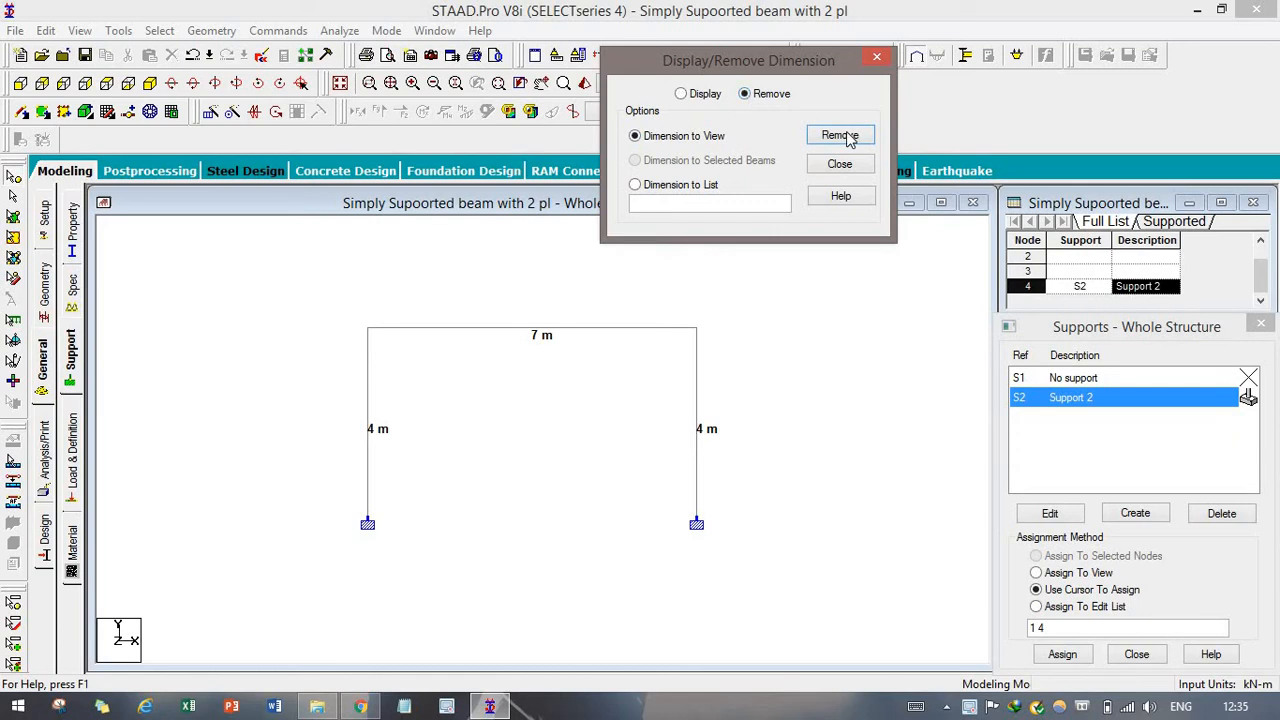
left_click(840, 136)
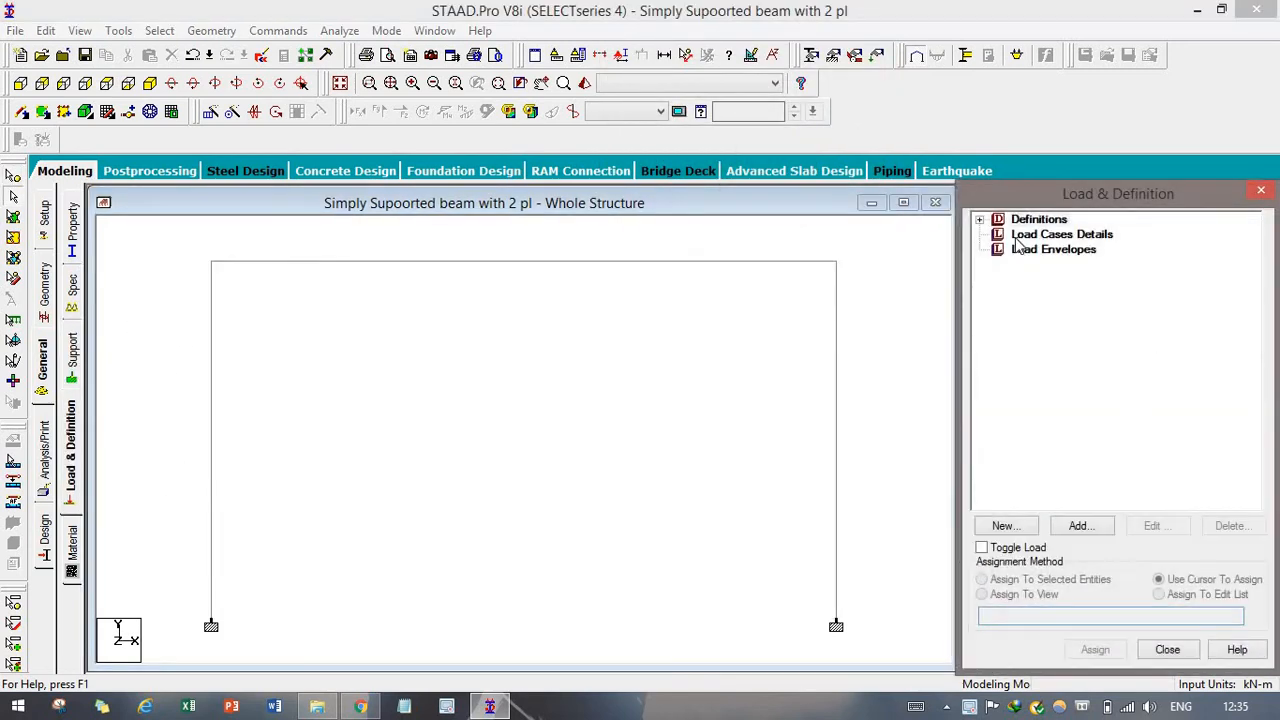
Step: Create a Live load case named LOAD CASE 1 and start adding its load items
left_click(1080, 524)
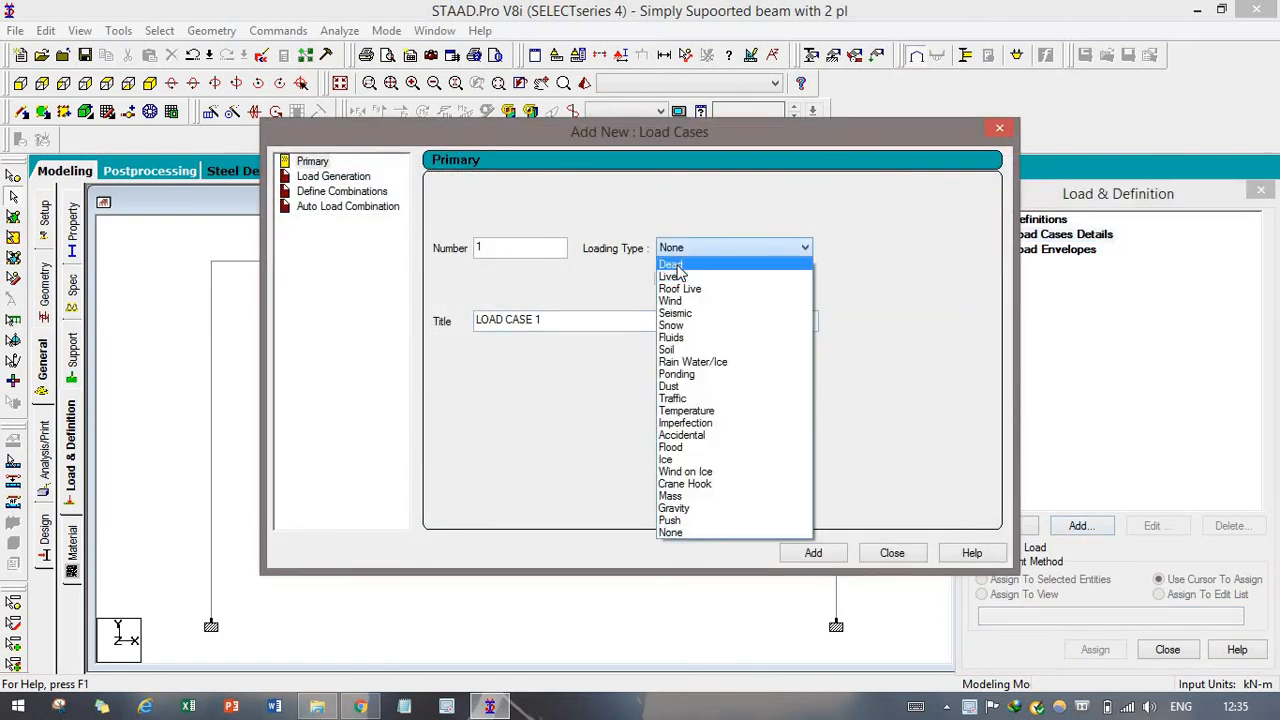
mouse_move(670, 276)
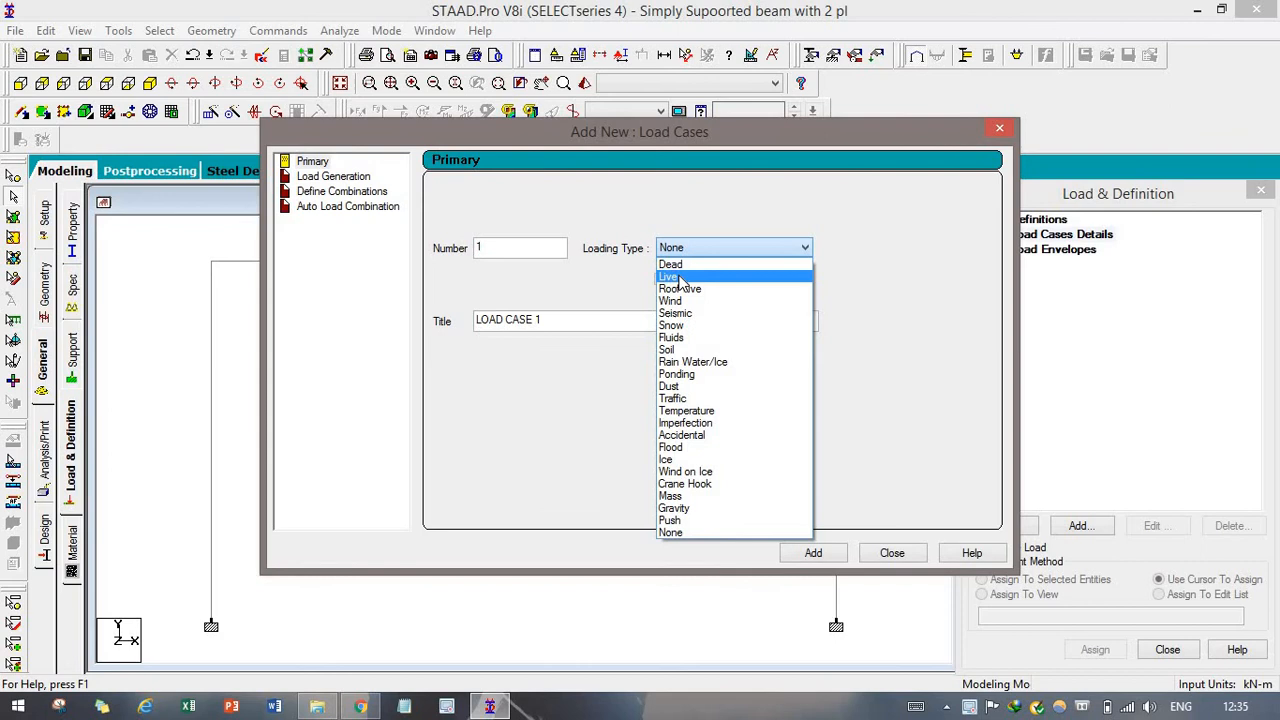
left_click(668, 276)
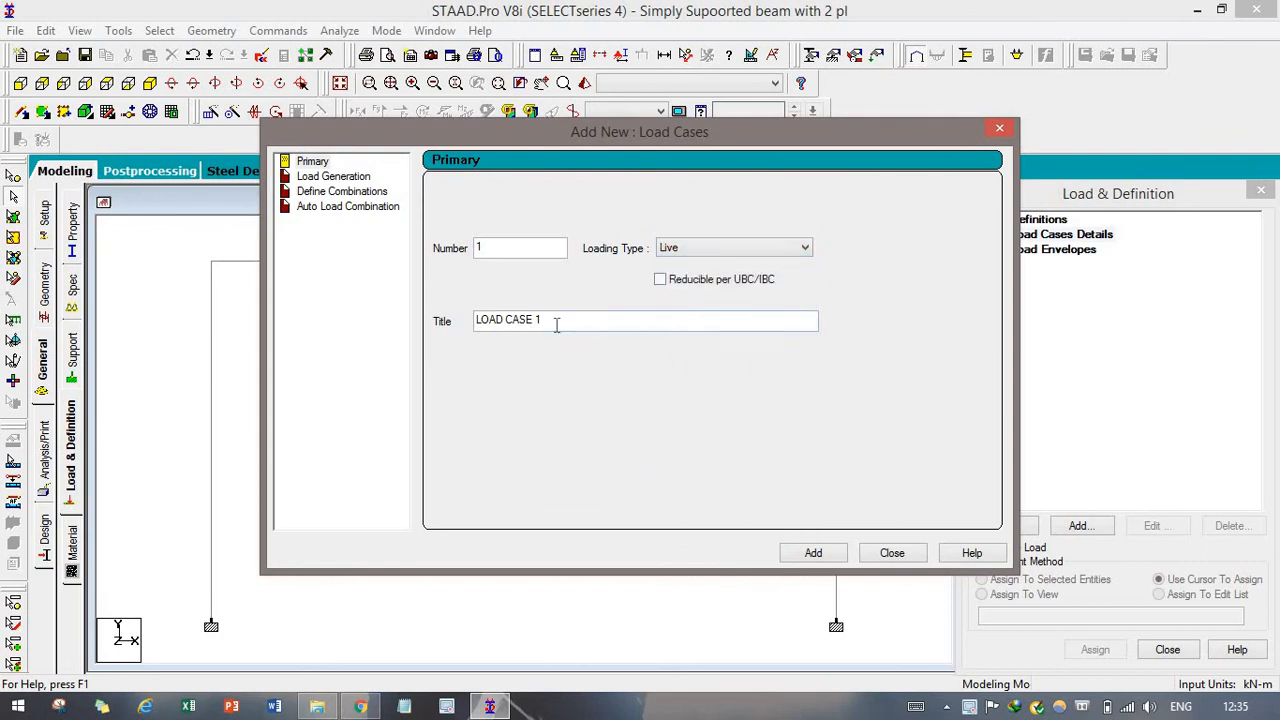
left_click(812, 552)
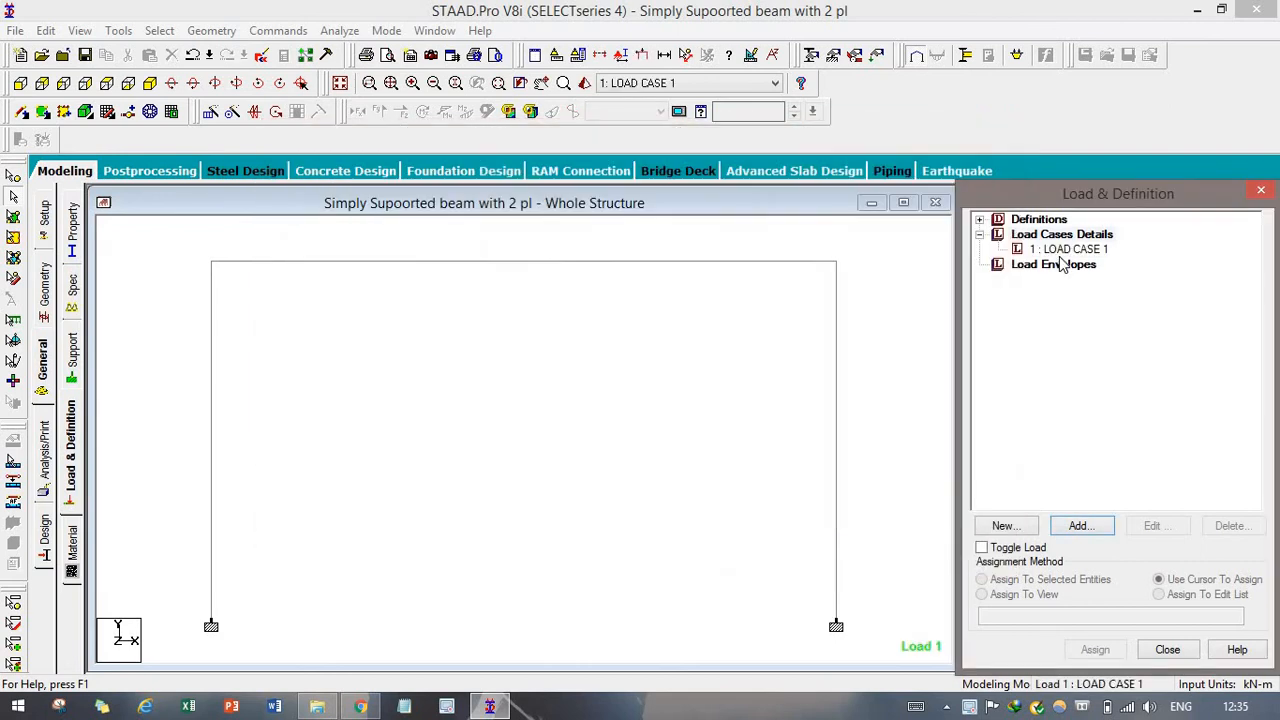
left_click(1080, 524)
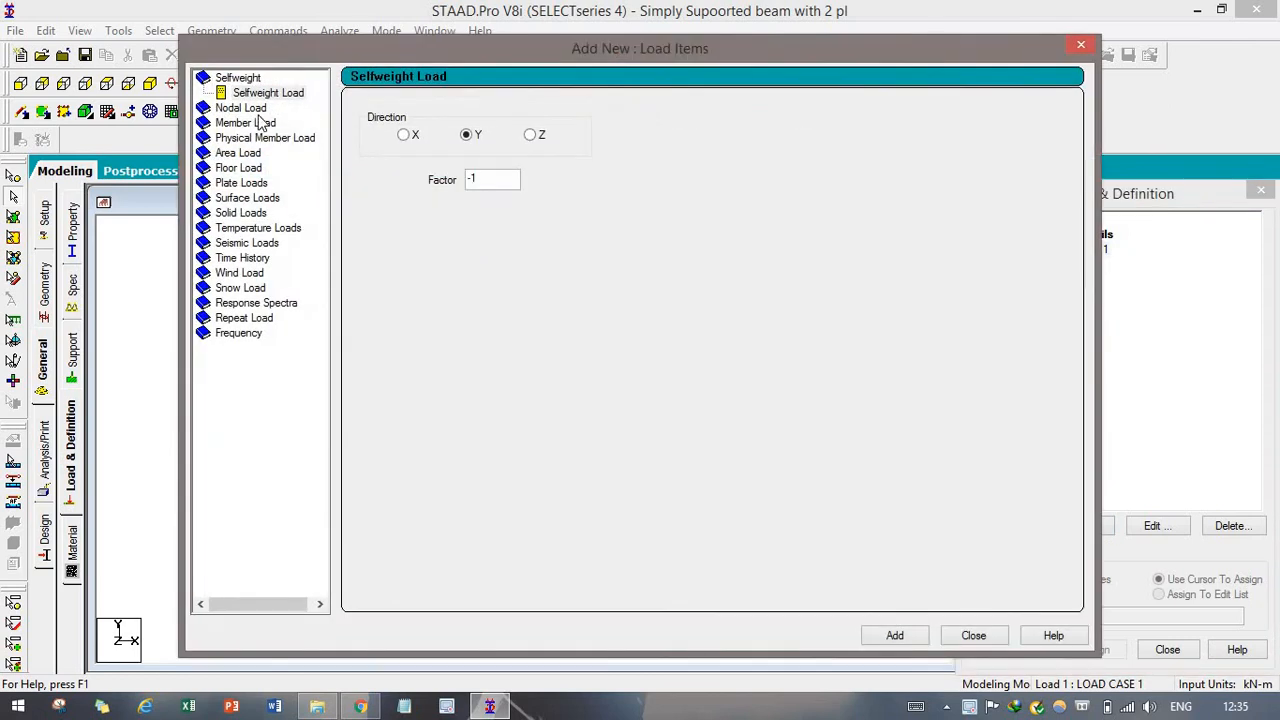
Step: Add two concentrated GY member forces, P=-5 at d1=3 m and P=-6 at d1=5 m, d2=3
left_click(244, 122)
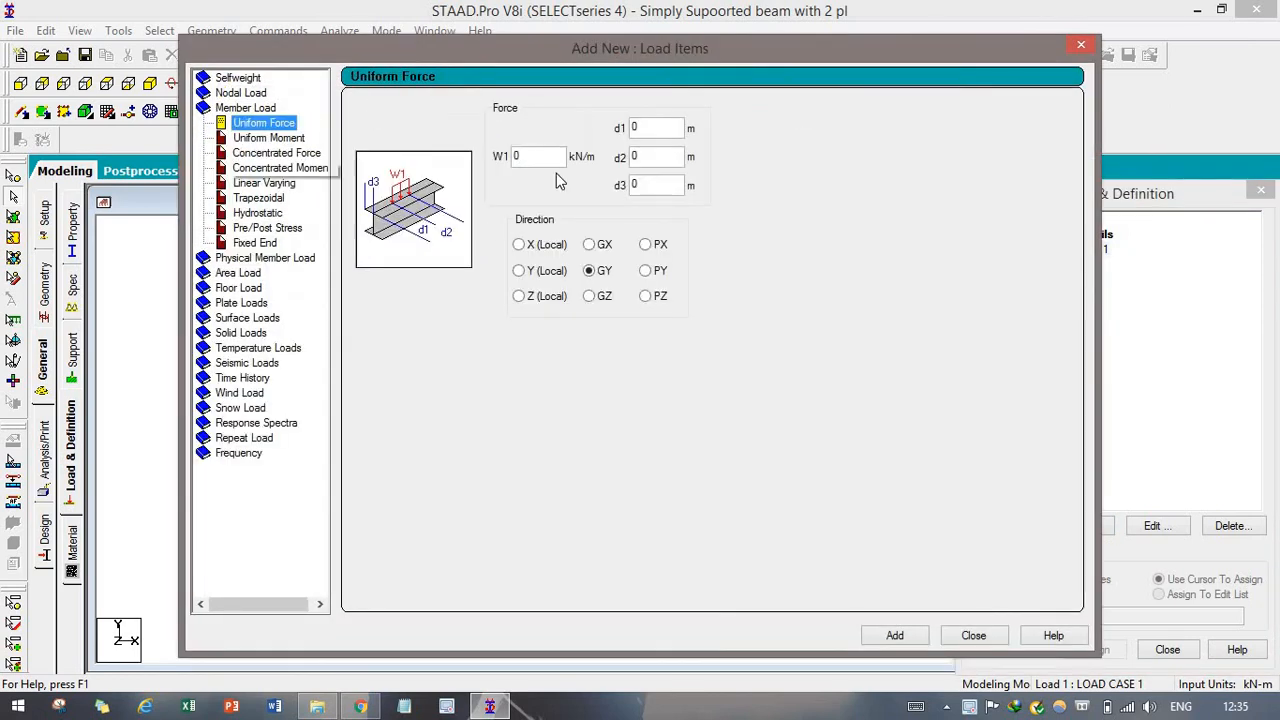
left_click(276, 152)
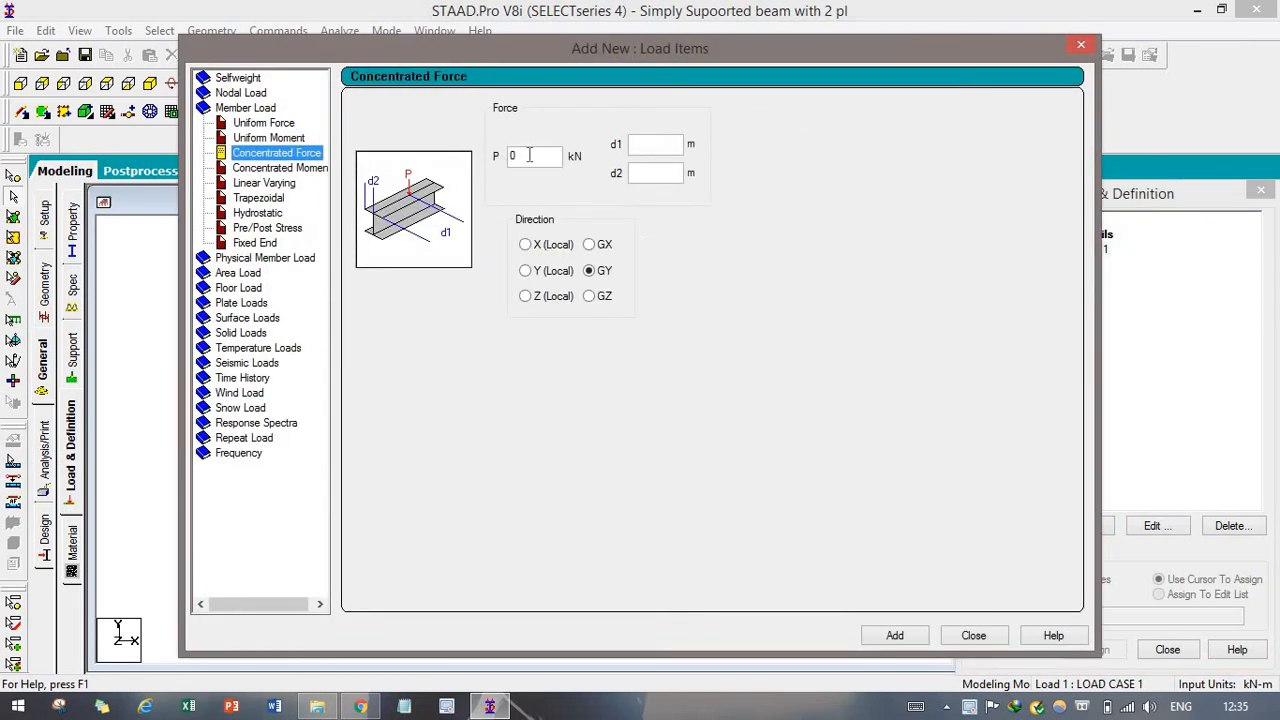
left_click(534, 156)
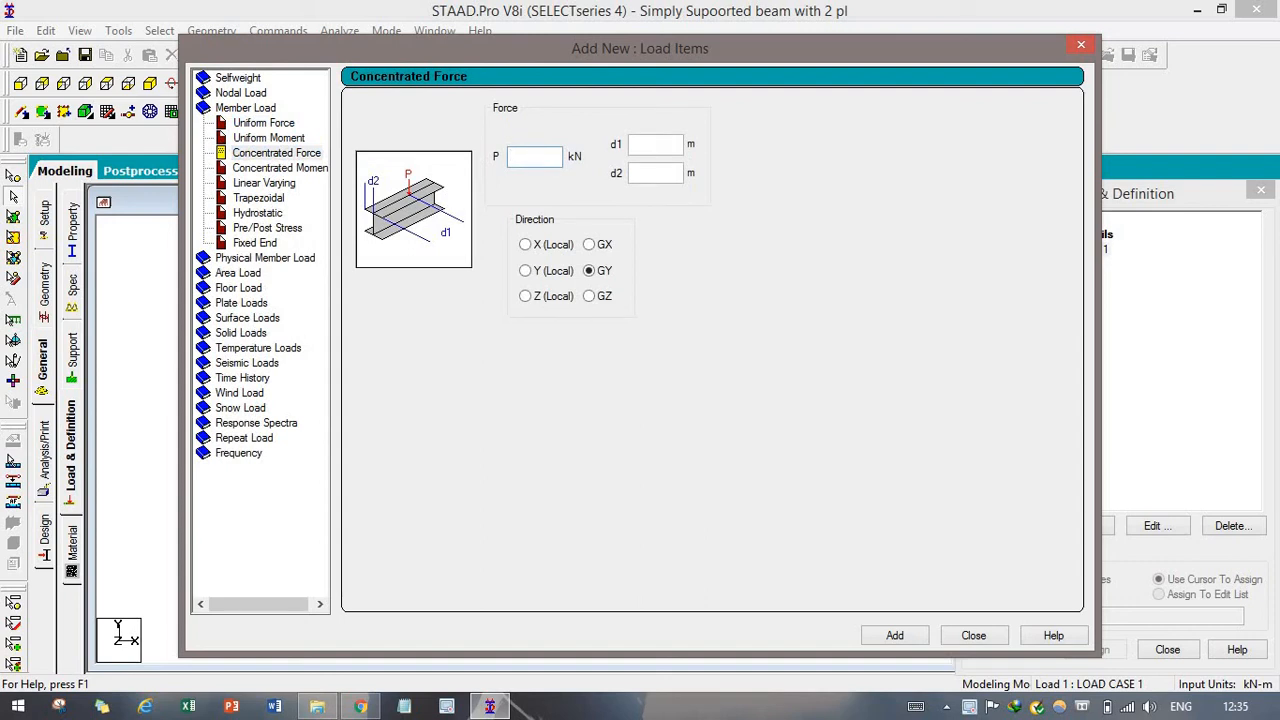
type("-5")
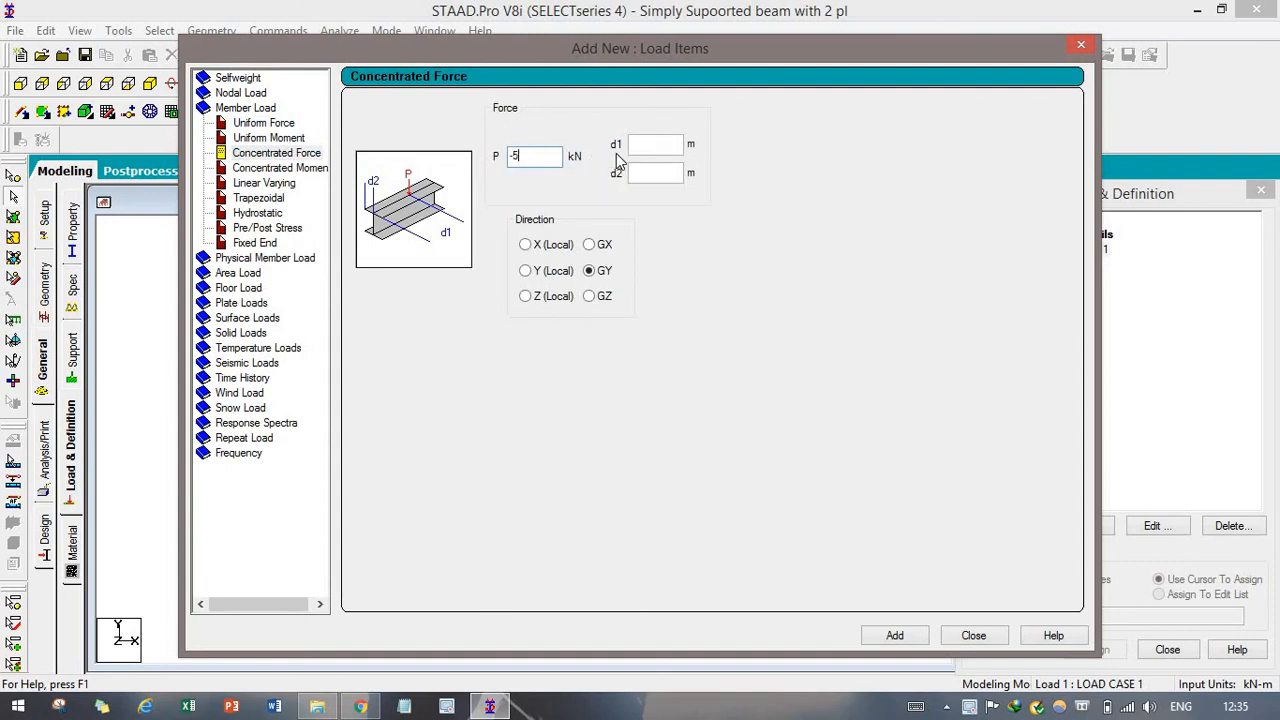
left_click(656, 144)
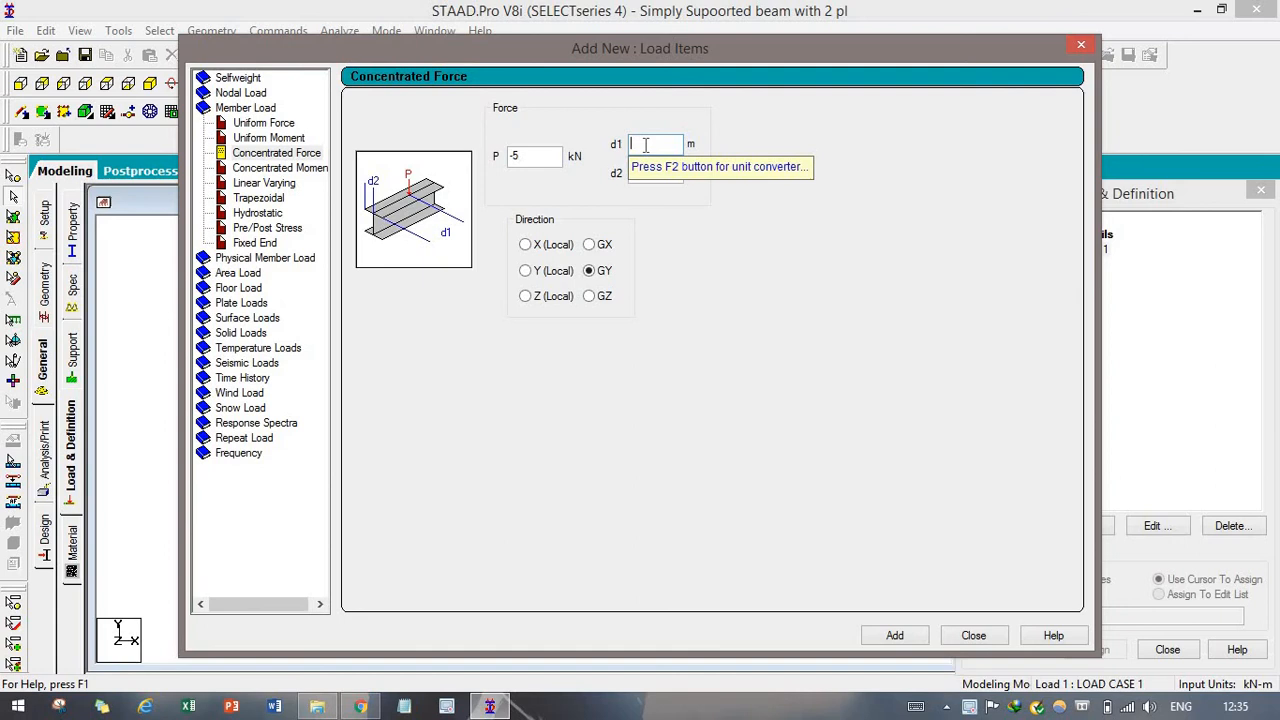
type("3")
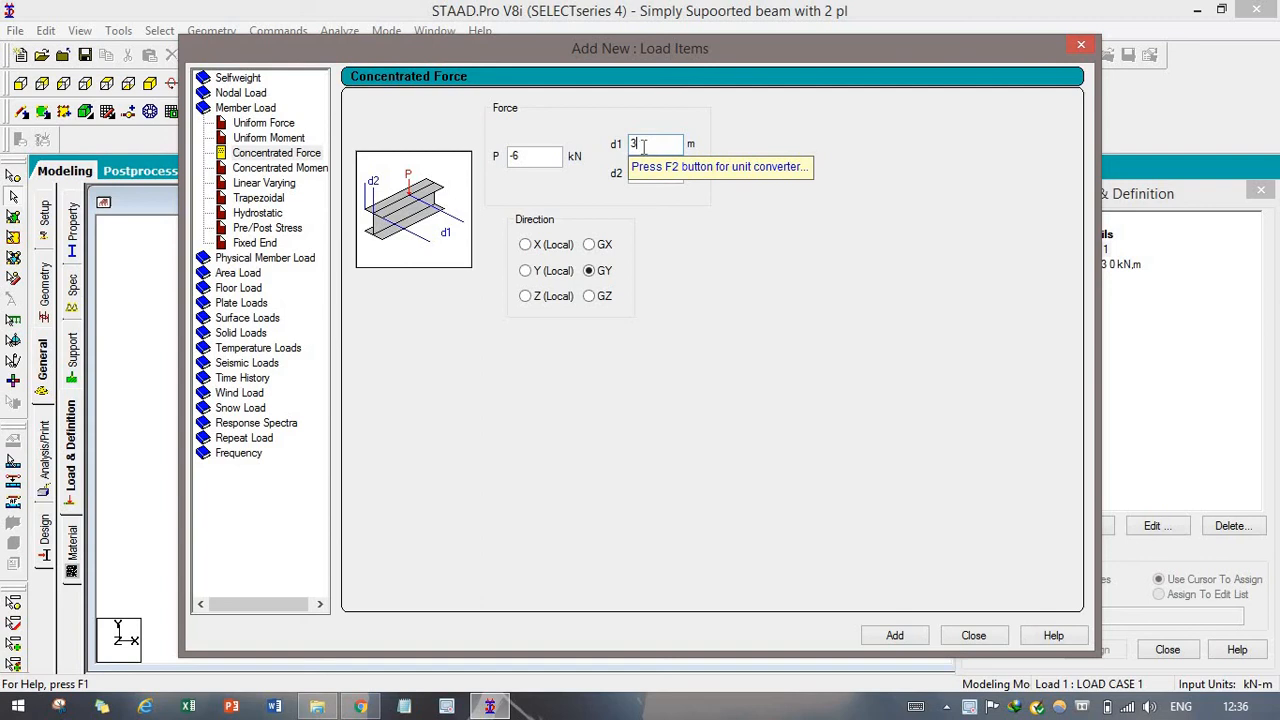
key("Backspace")
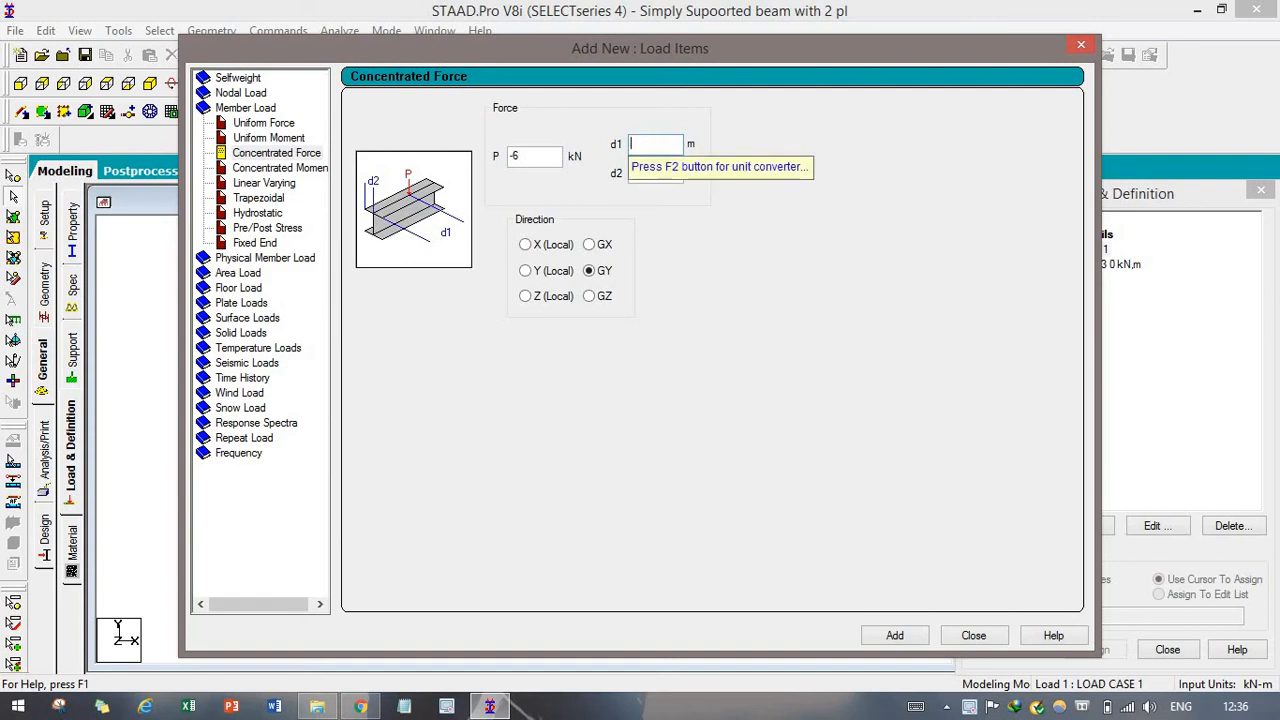
type("5")
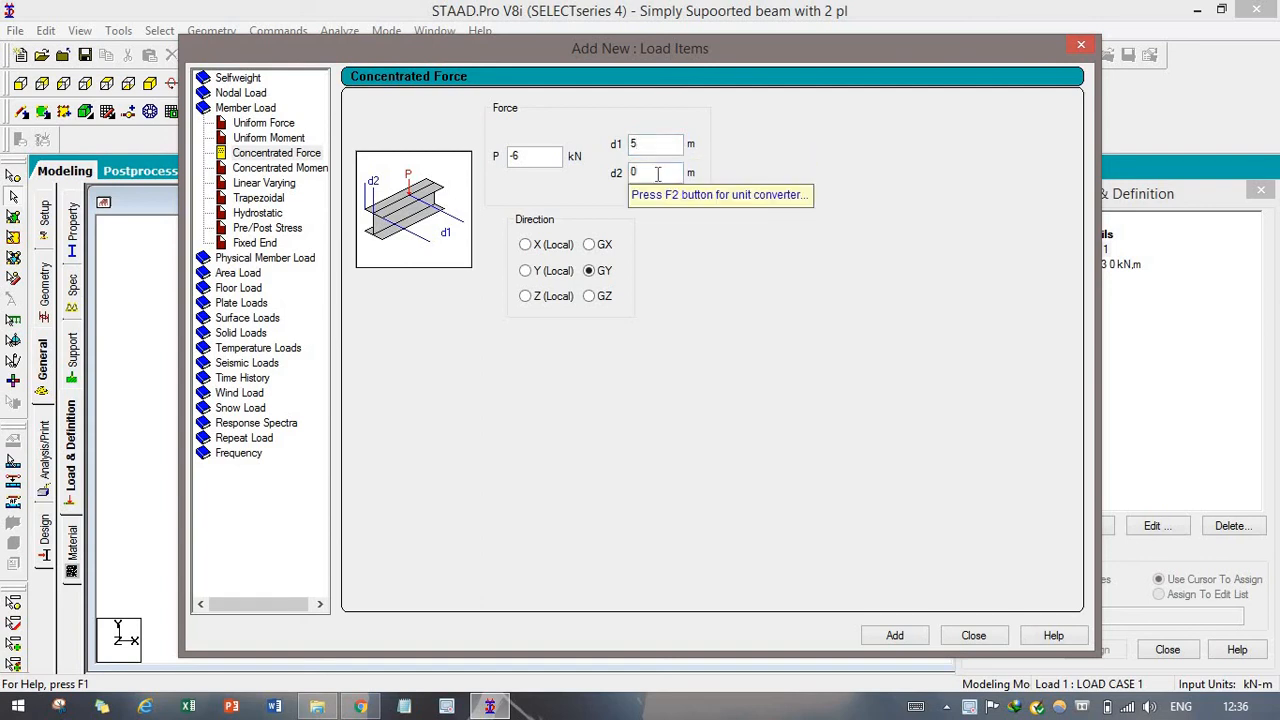
type("3")
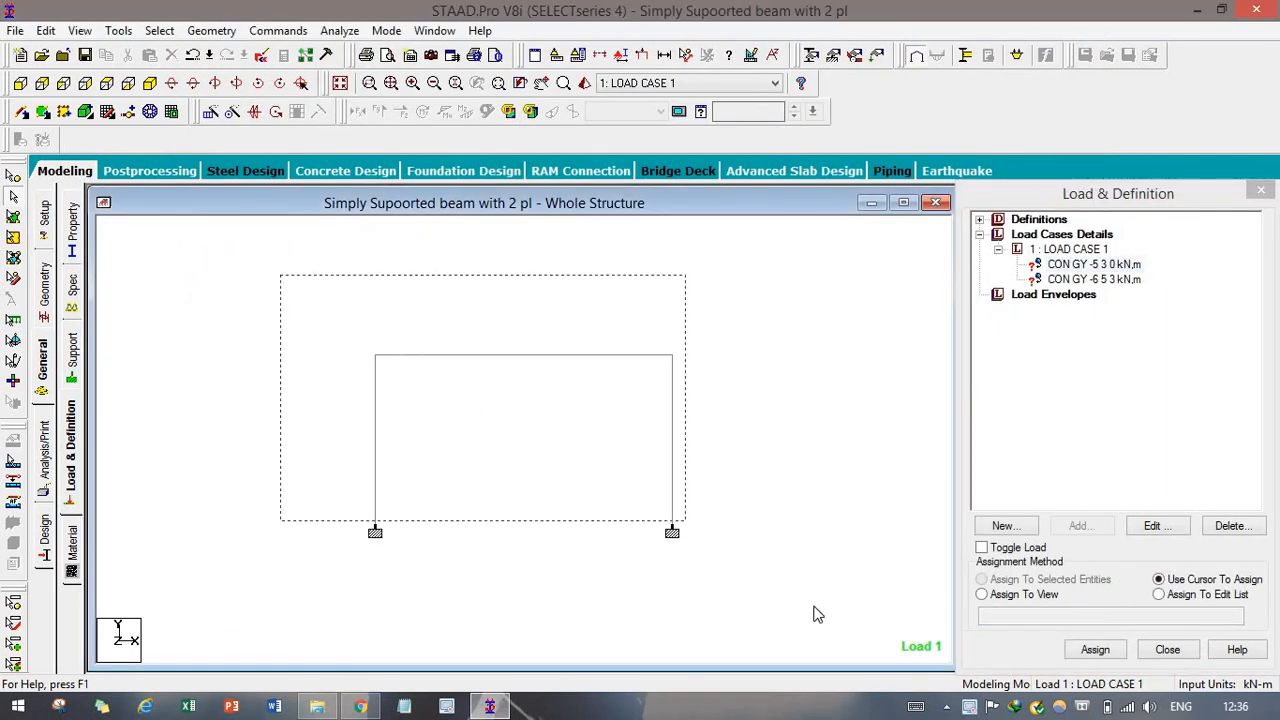
Step: Assign both concentrated loads of LOAD CASE 1 to the top beam, confirming each
left_click(1090, 264)
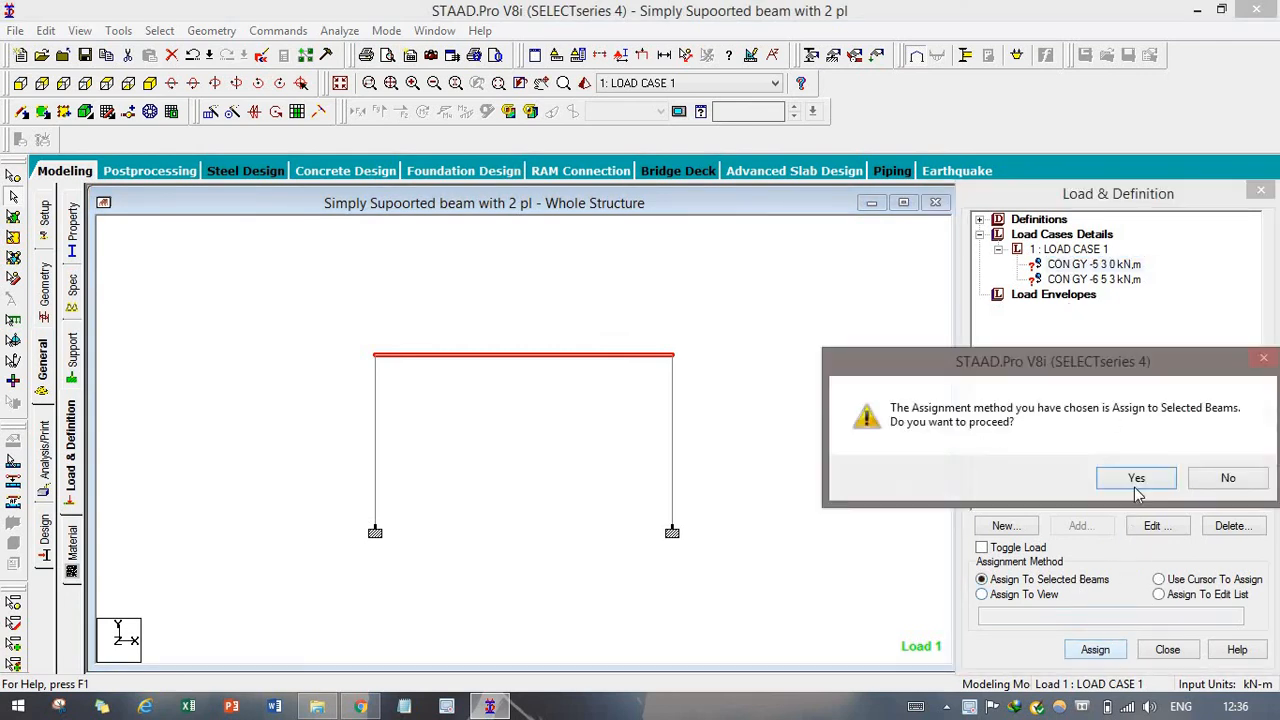
left_click(1136, 476)
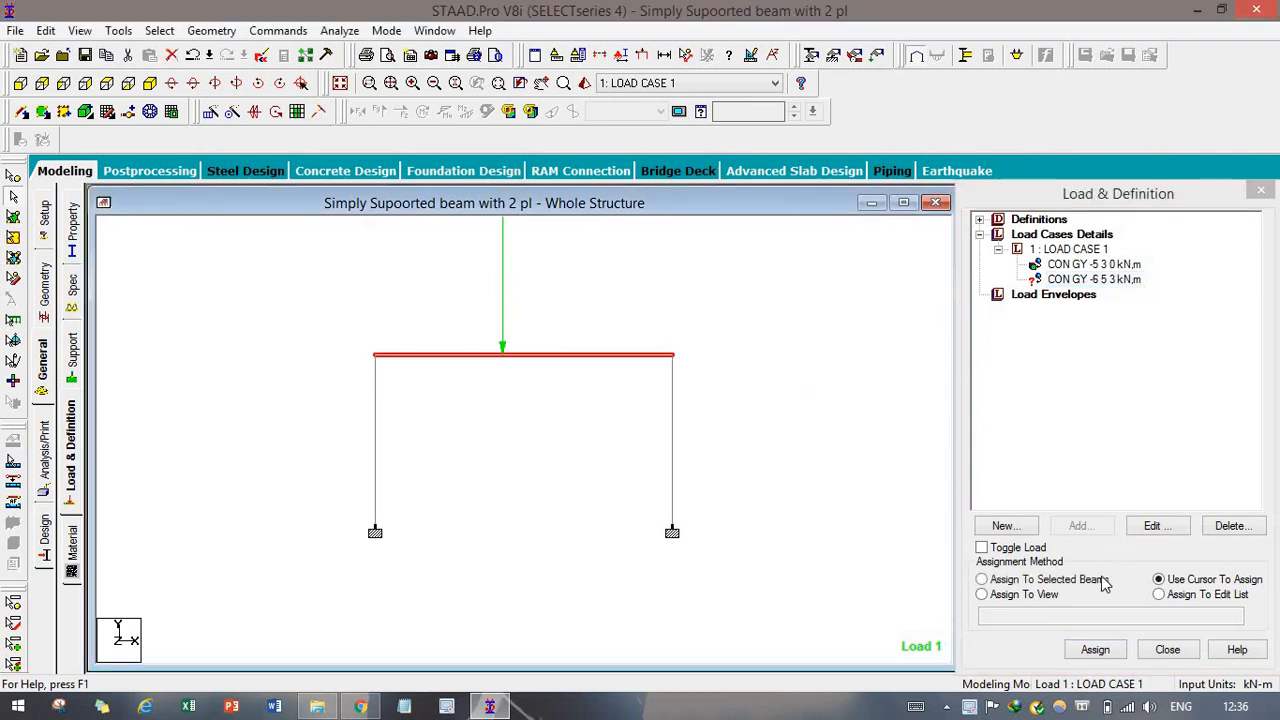
left_click(980, 580)
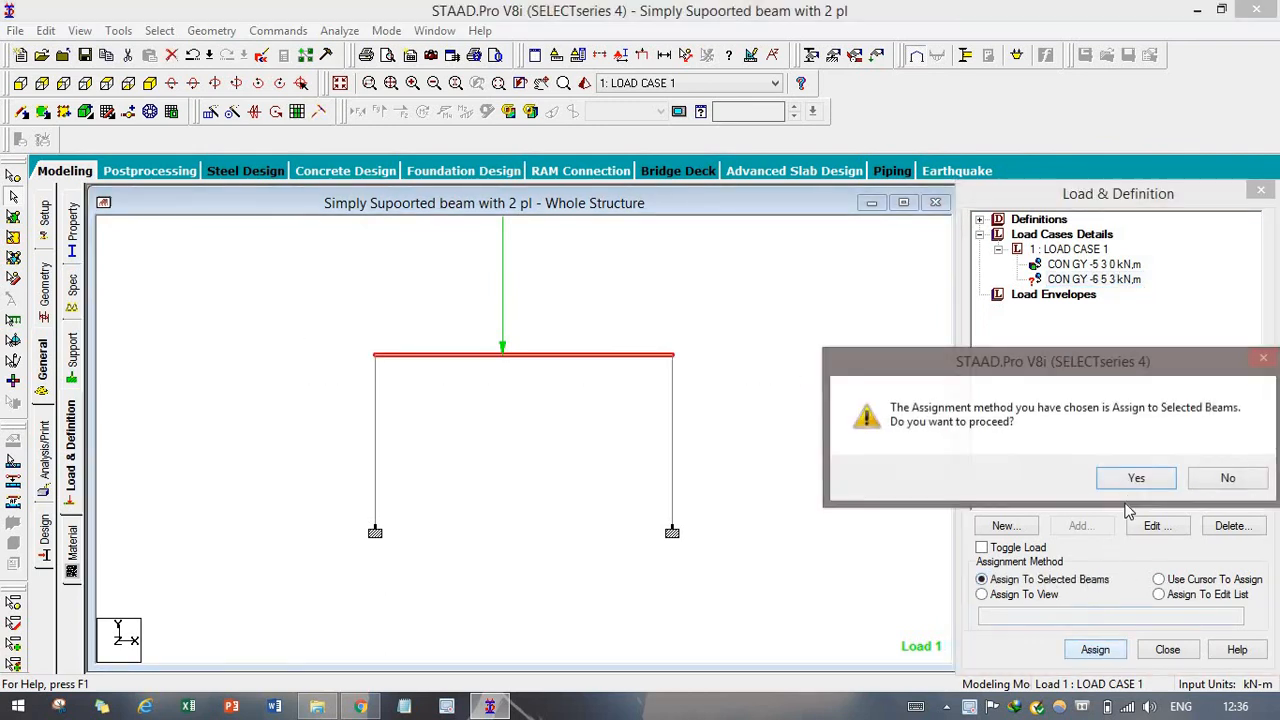
left_click(1136, 476)
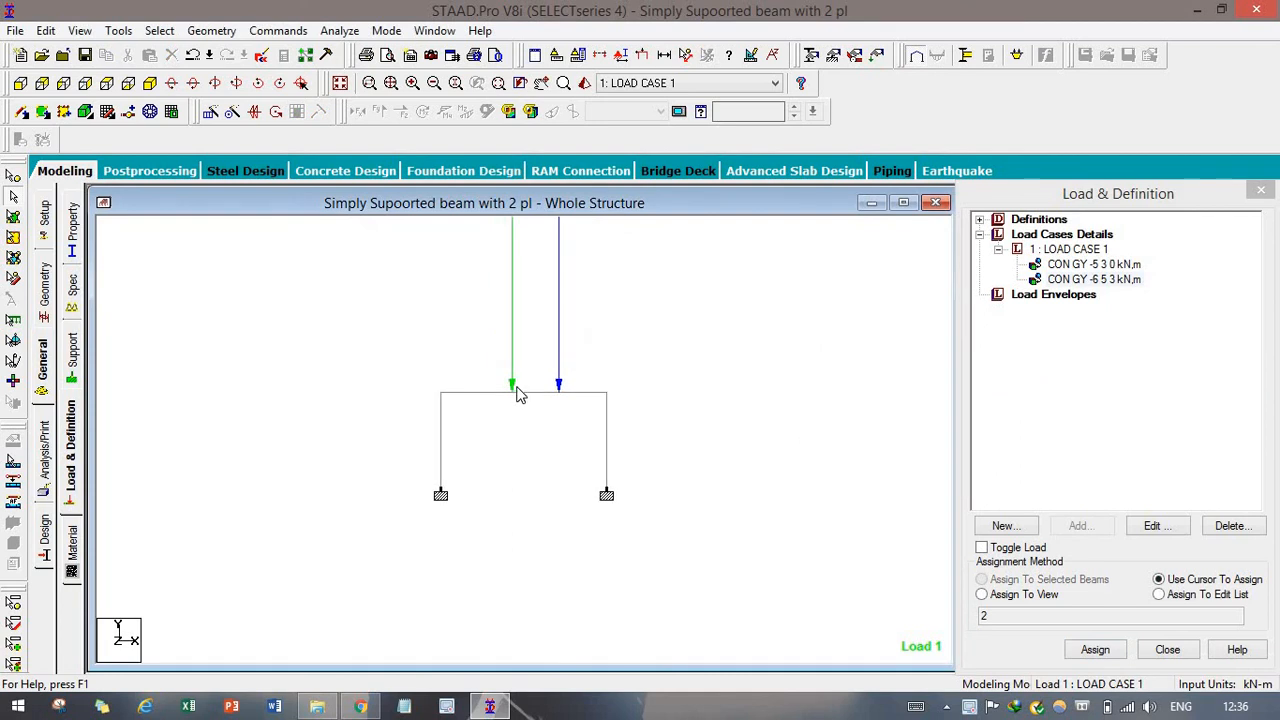
mouse_move(752, 56)
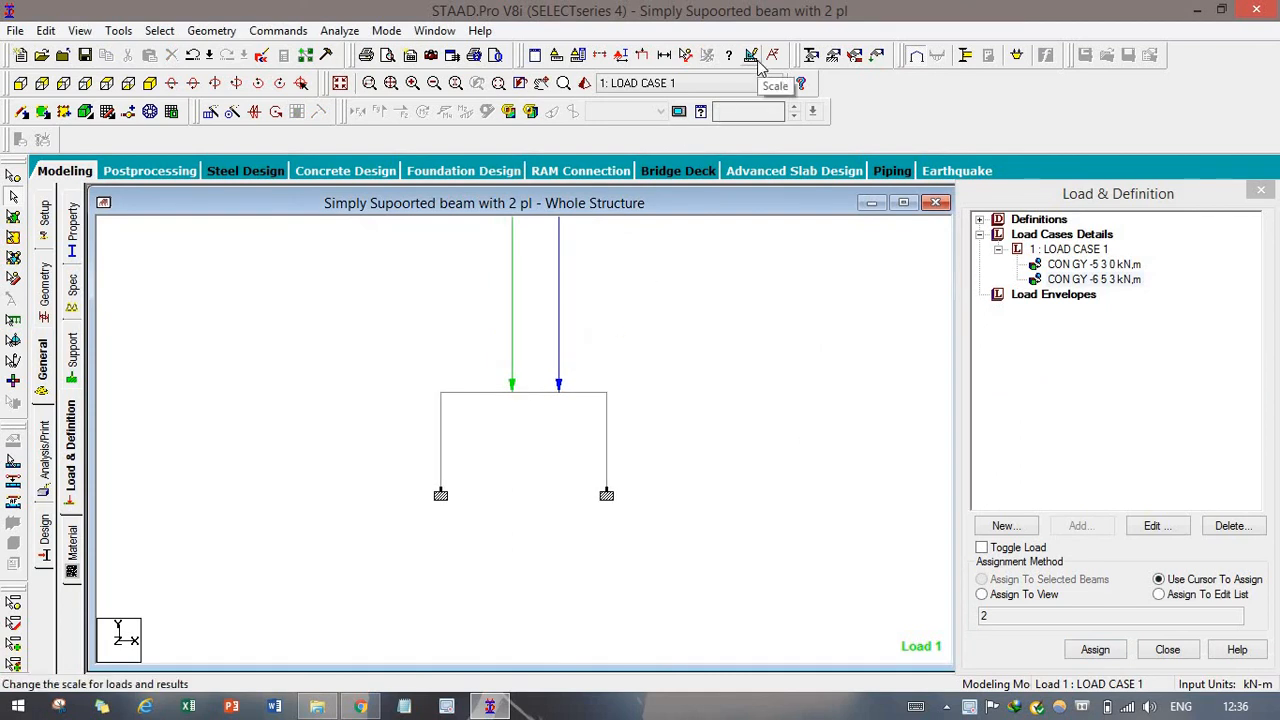
Step: Reduce the Point Force display scale to 2 so the two load arrows shrink above the beam
left_click(752, 56)
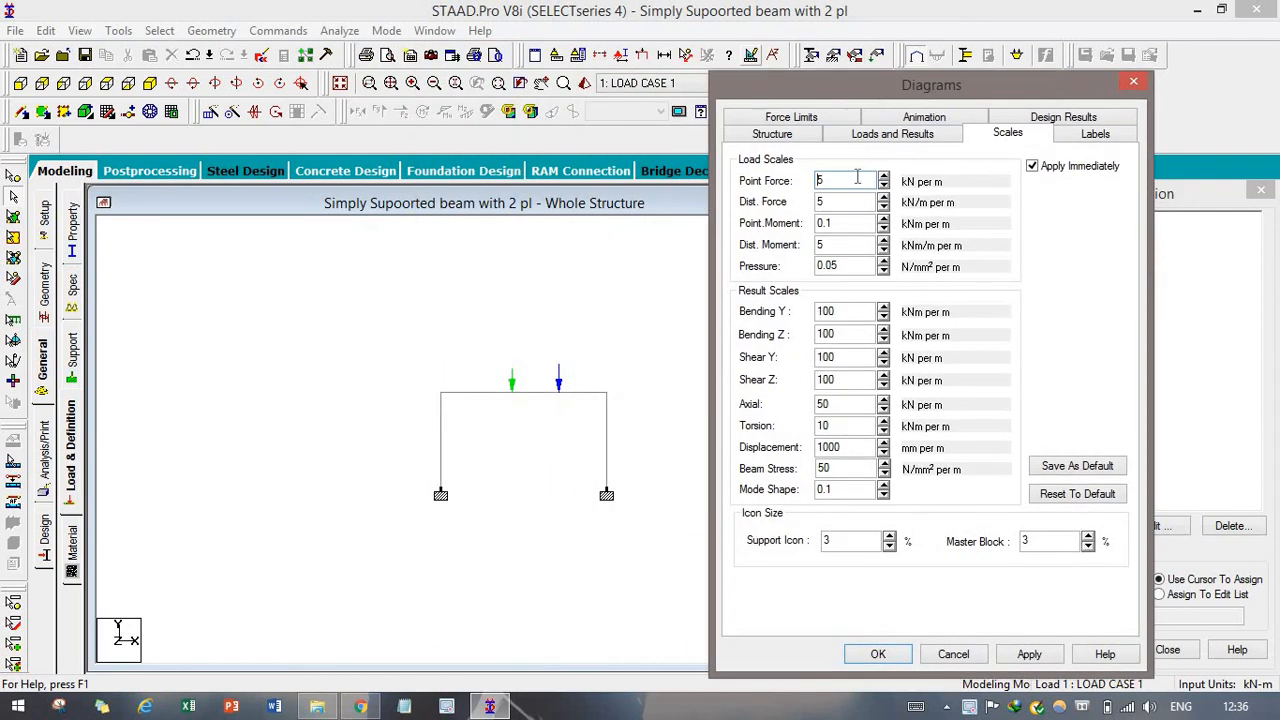
type("2")
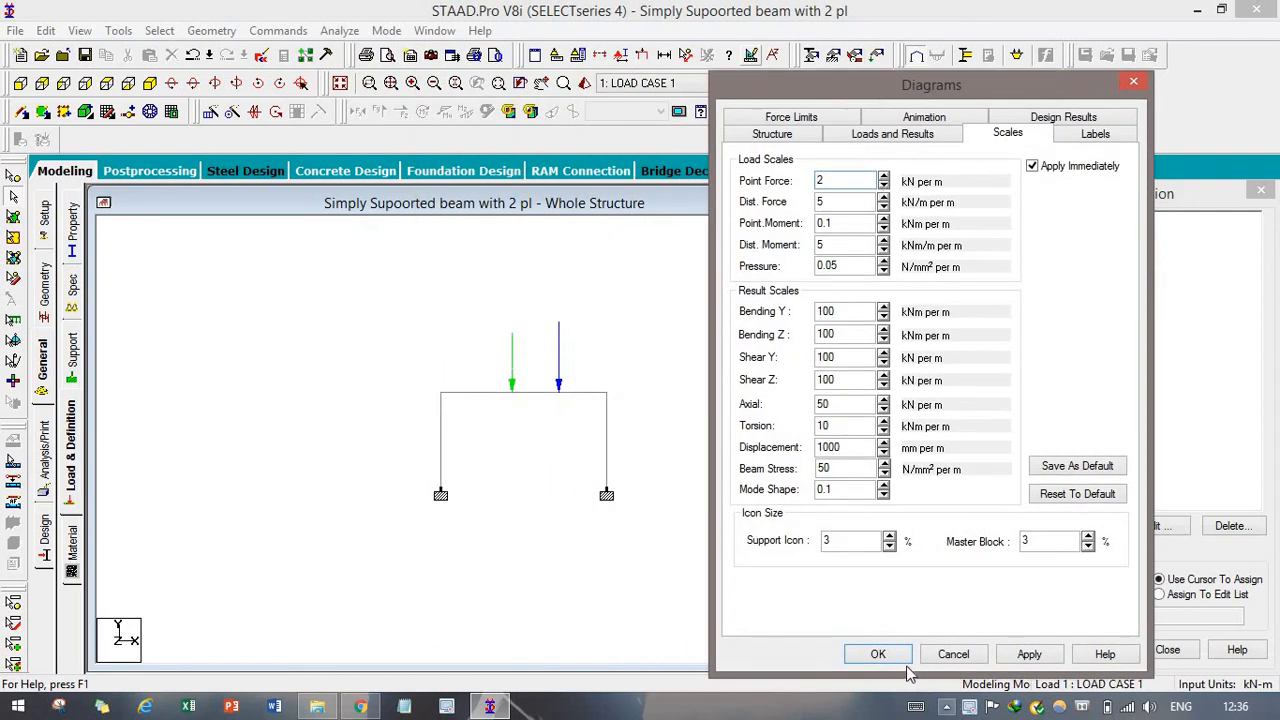
left_click(876, 652)
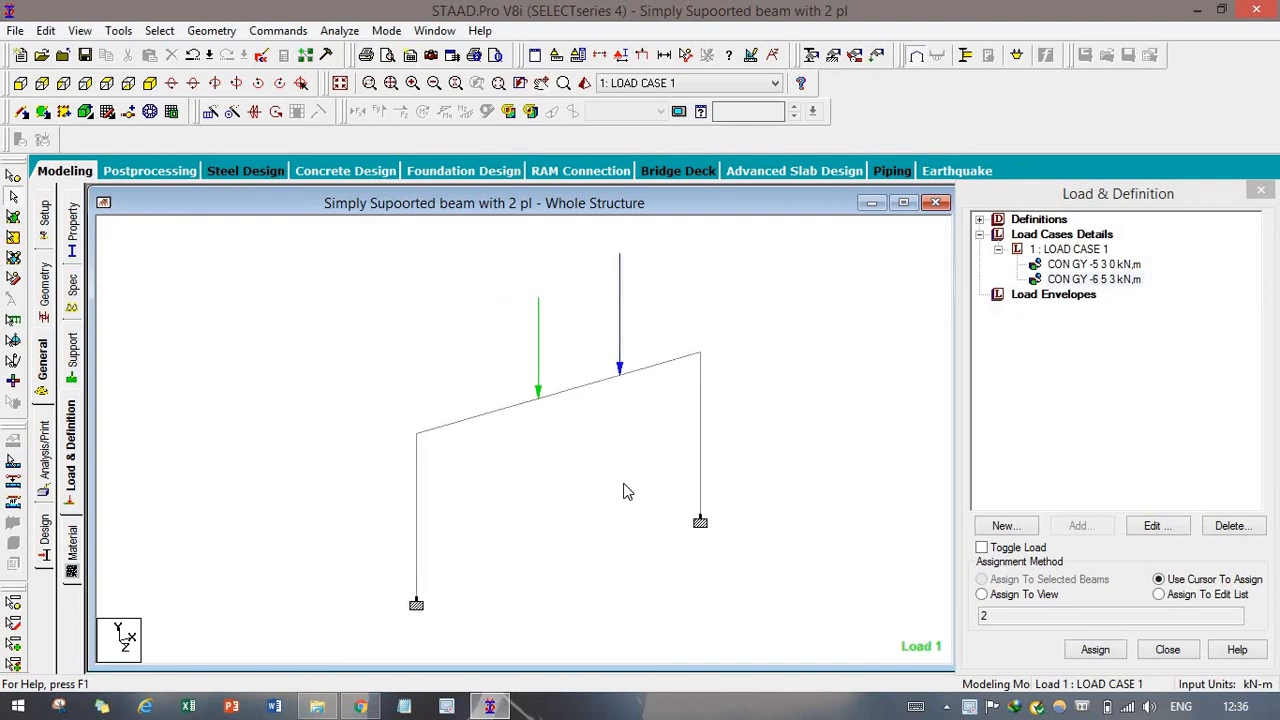
mouse_move(620, 442)
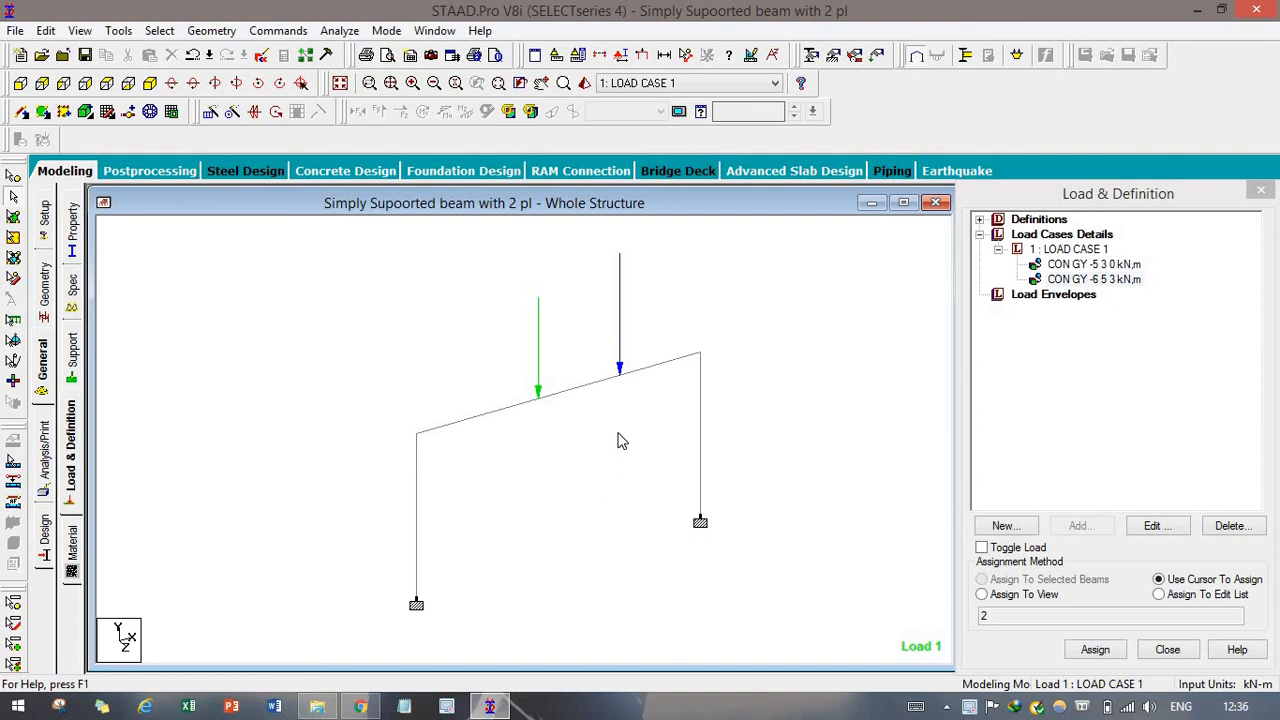
mouse_move(980, 684)
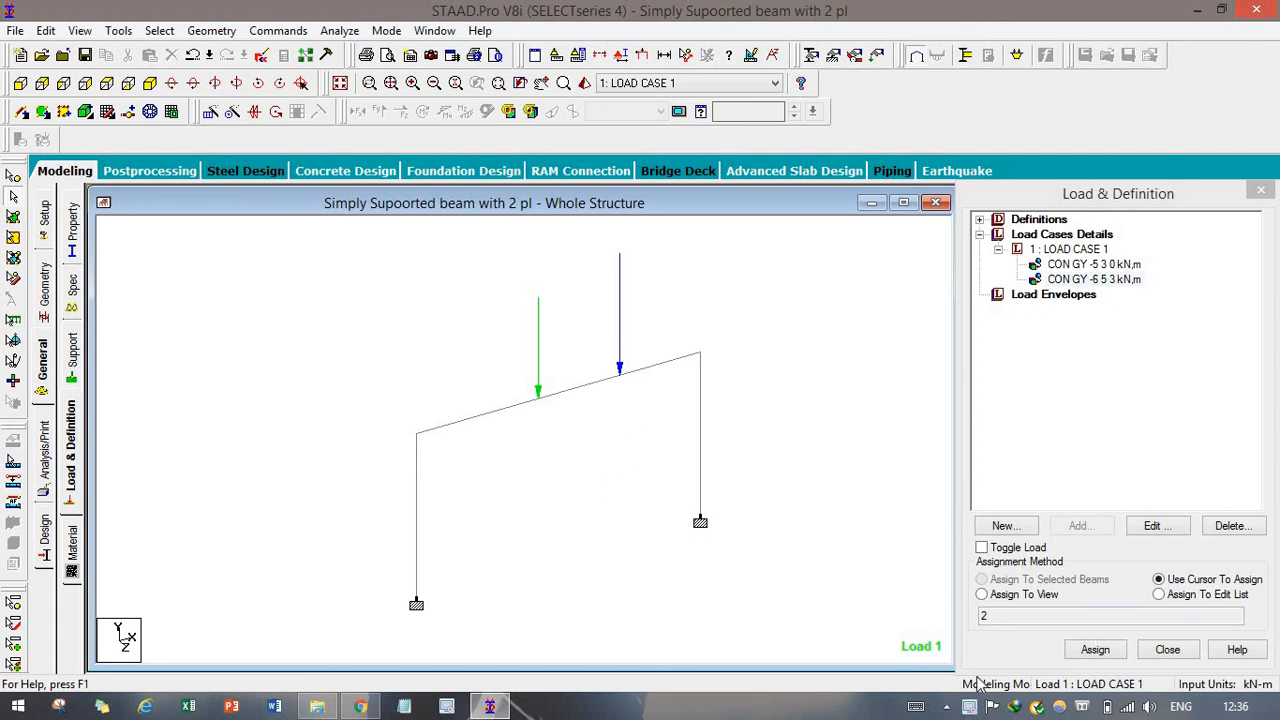